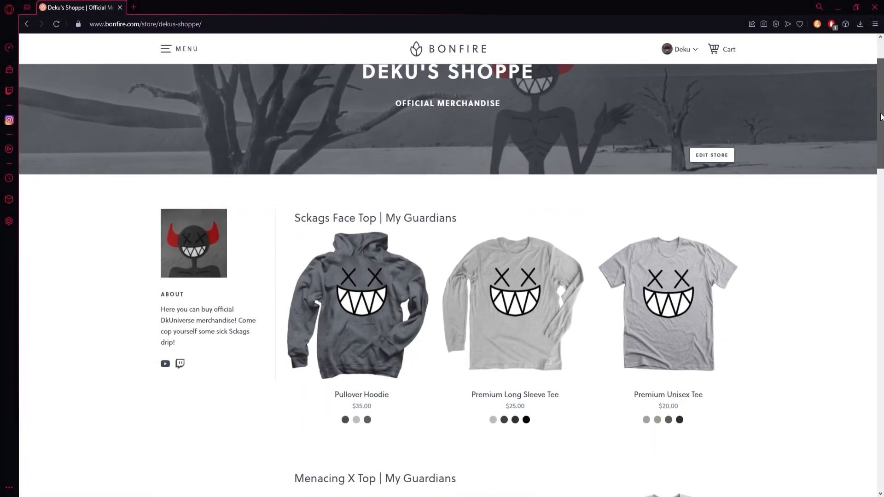
Scroll through the page and return to the Scratch editor
{"action": "scroll", "scroll_direction": "down", "scroll_amount": 3}
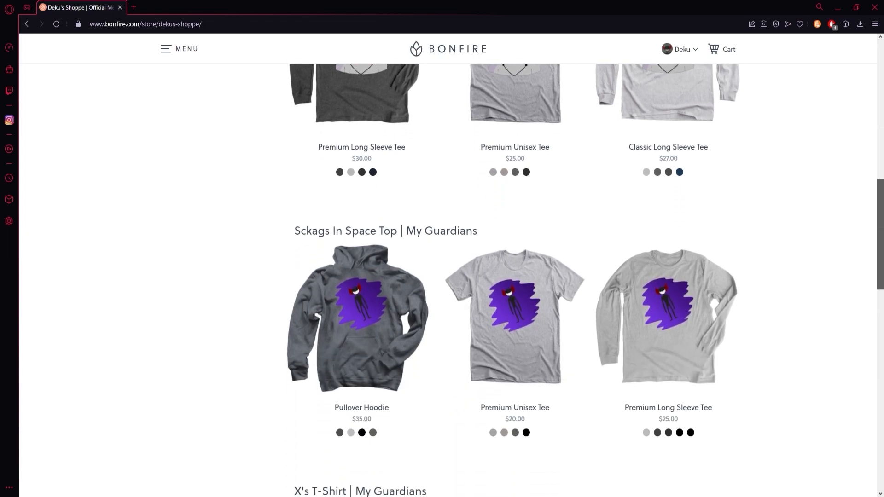
{"action": "scroll", "scroll_direction": "down", "scroll_amount": 3}
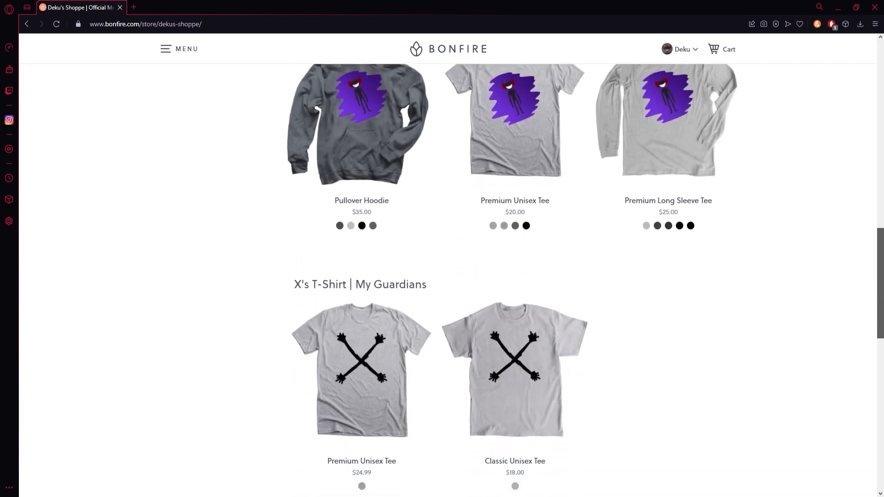
{"action": "scroll", "scroll_direction": "down", "scroll_amount": 3}
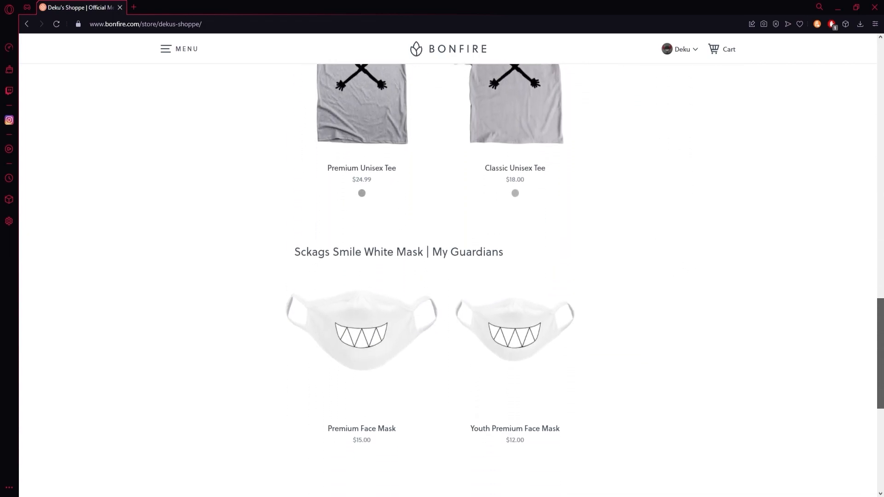
{"action": "scroll", "scroll_direction": "down", "scroll_amount": 3}
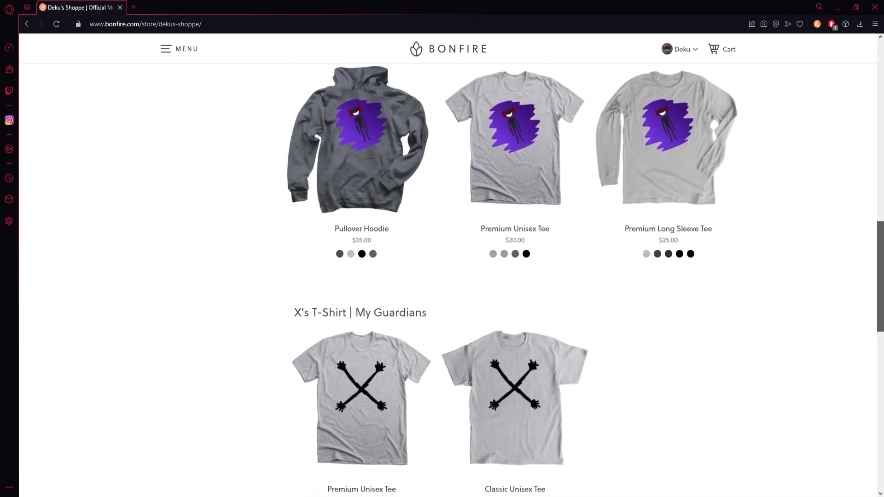
{"action": "scroll", "scroll_direction": "up", "scroll_amount": 3}
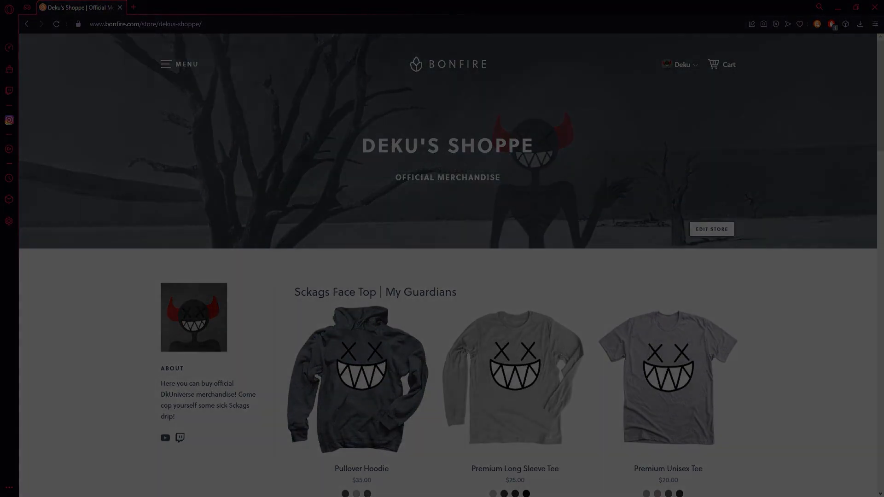
{"action": "left_click", "coordinate": [164, 8]}
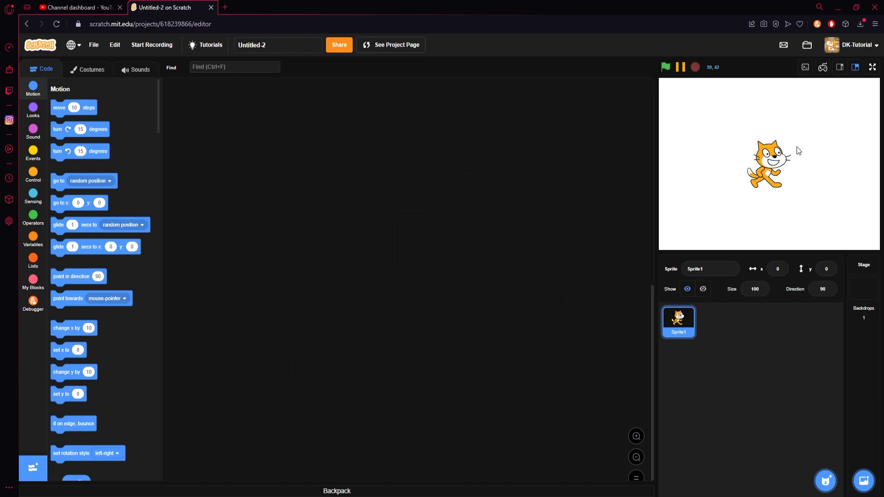
{"action": "mouse_move", "coordinate": [683, 100]}
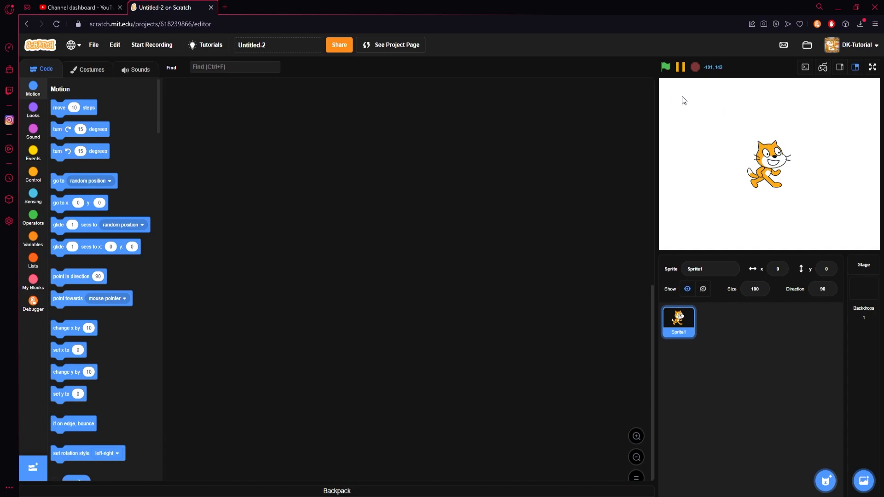
{"action": "mouse_move", "coordinate": [668, 89]}
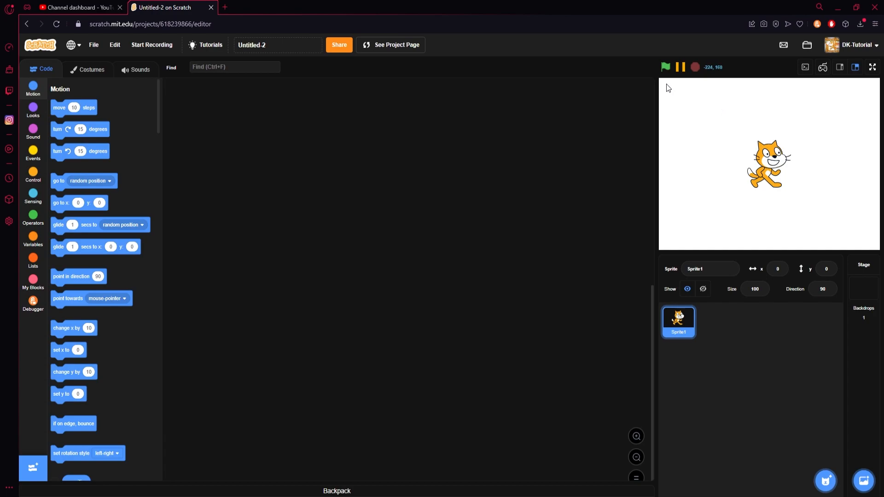
{"action": "mouse_move", "coordinate": [767, 124]}
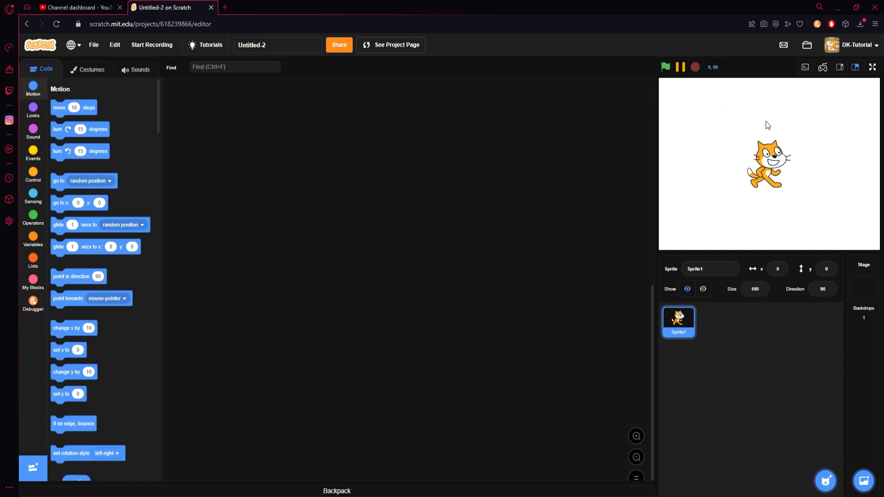
{"action": "mouse_move", "coordinate": [738, 98]}
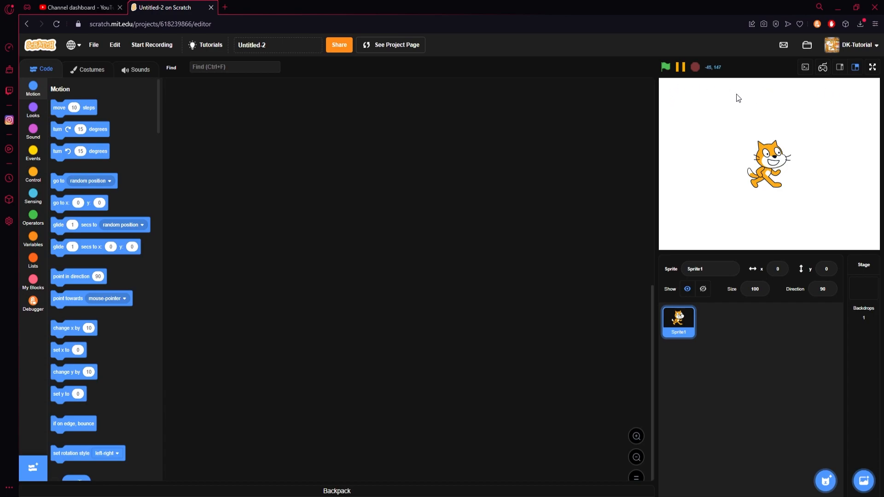
{"action": "mouse_move", "coordinate": [543, 200]}
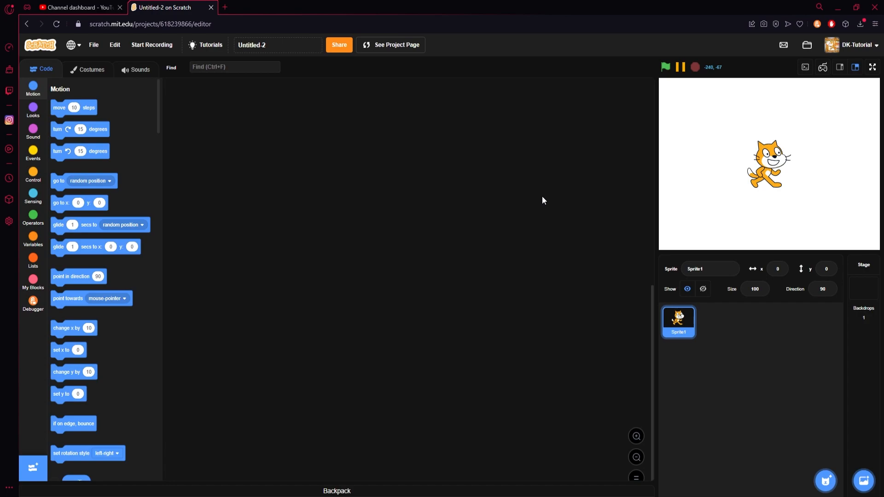
Rename the project title to 'Pen Health Bar Tutorial'
{"action": "triple_click", "coordinate": [277, 45]}
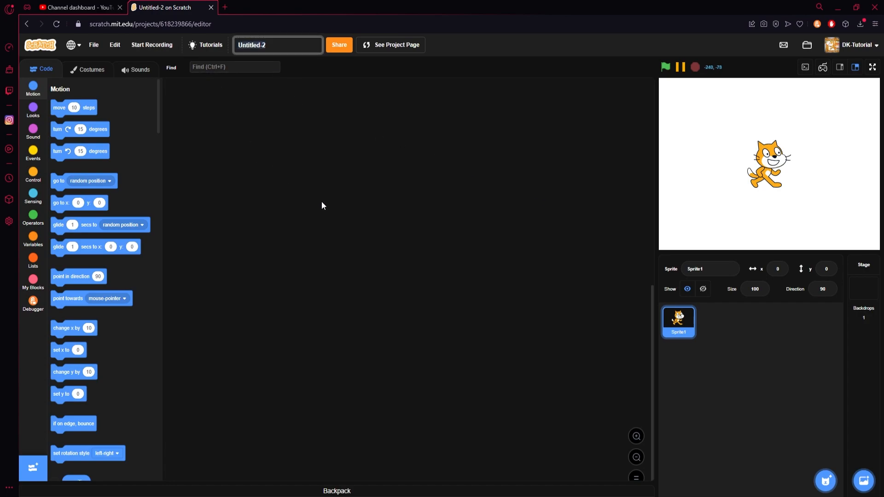
{"action": "type", "text": "Health Bar"}
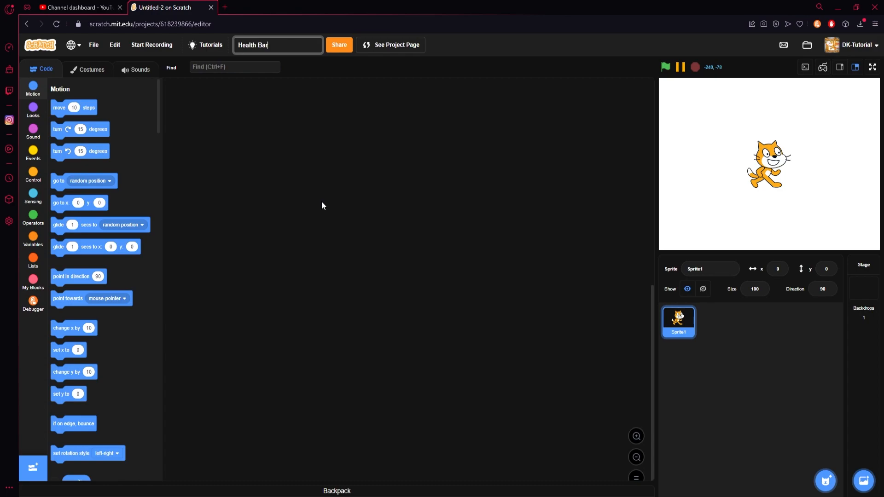
{"action": "type", "text": "Pen He"}
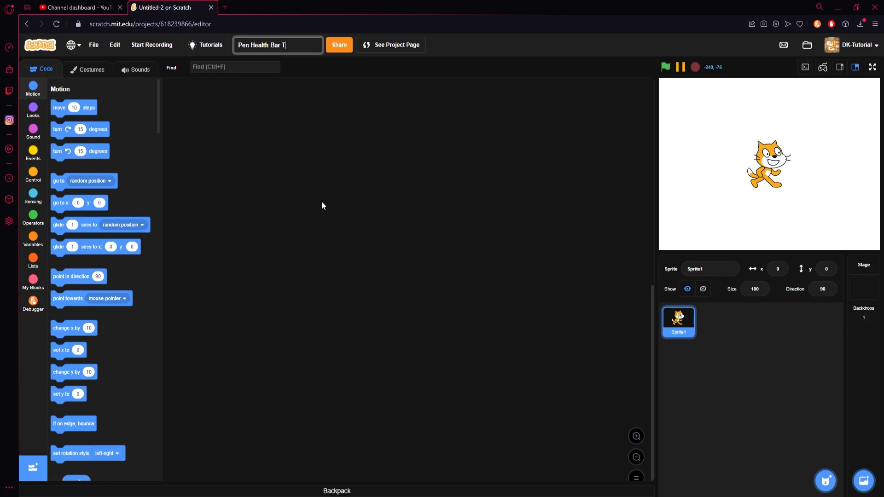
{"action": "type", "text": "utorial"}
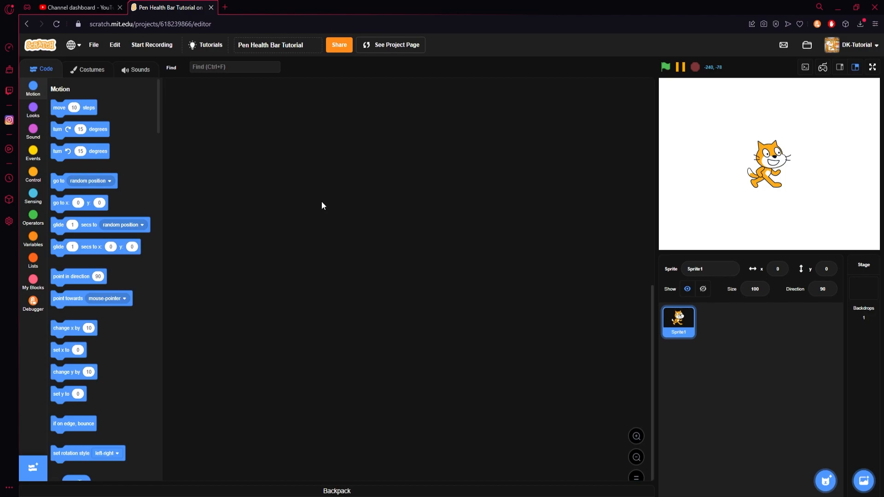
{"action": "mouse_move", "coordinate": [777, 188]}
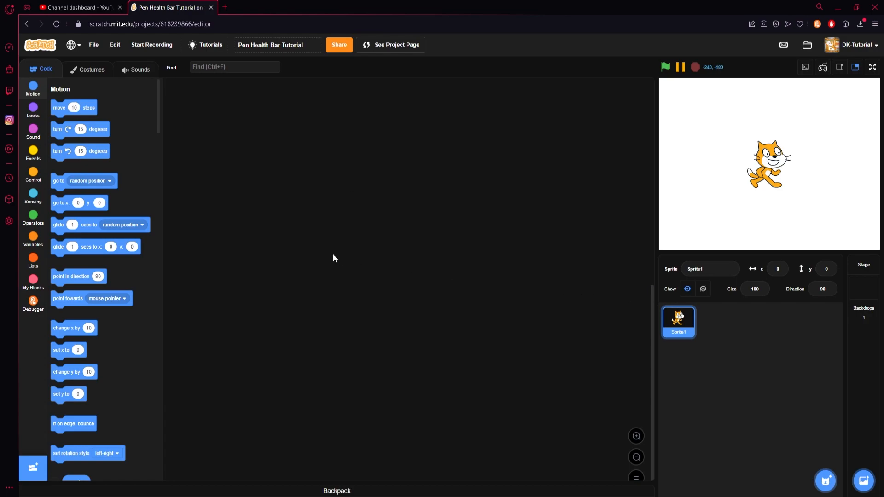
{"action": "mouse_move", "coordinate": [639, 316]}
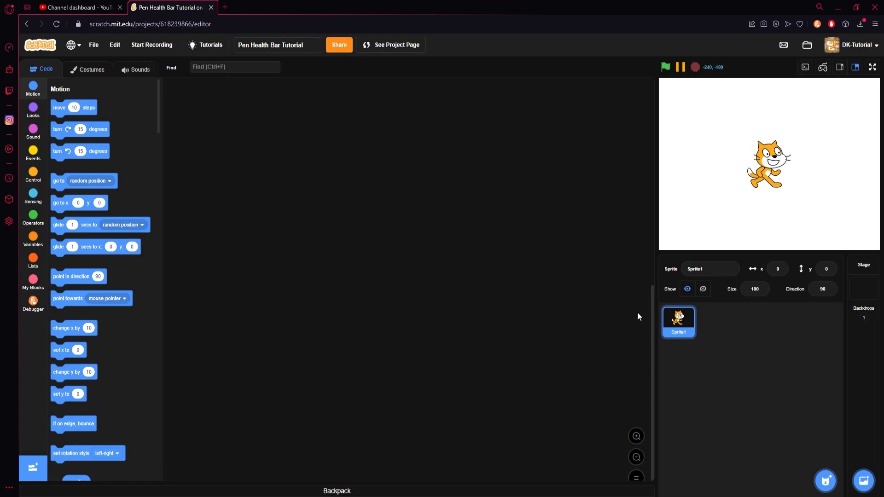
Replace the cat with a blank sprite named healthBar and return to its code
{"action": "right_click", "coordinate": [679, 319]}
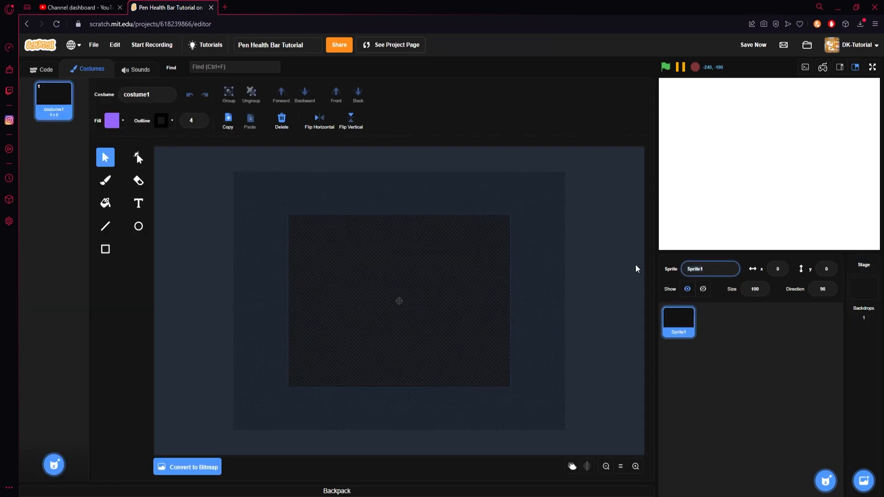
{"action": "type", "text": "hea"}
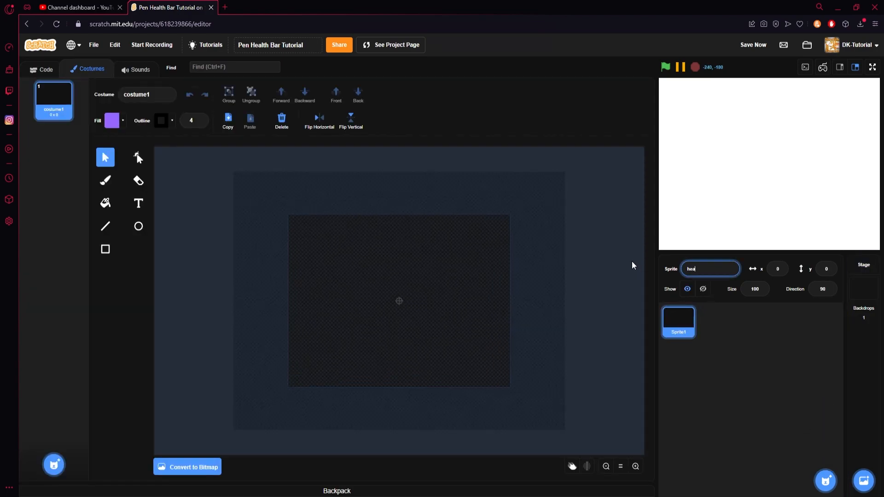
{"action": "type", "text": "healthBar"}
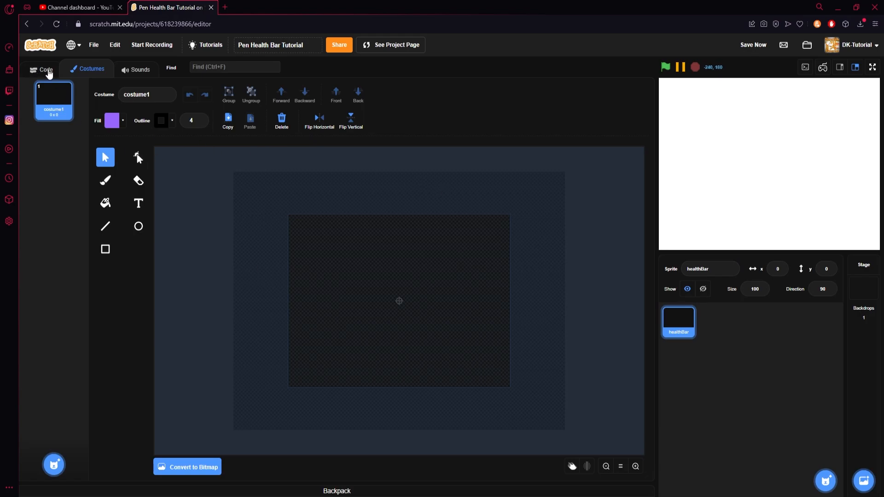
{"action": "left_click", "coordinate": [45, 69]}
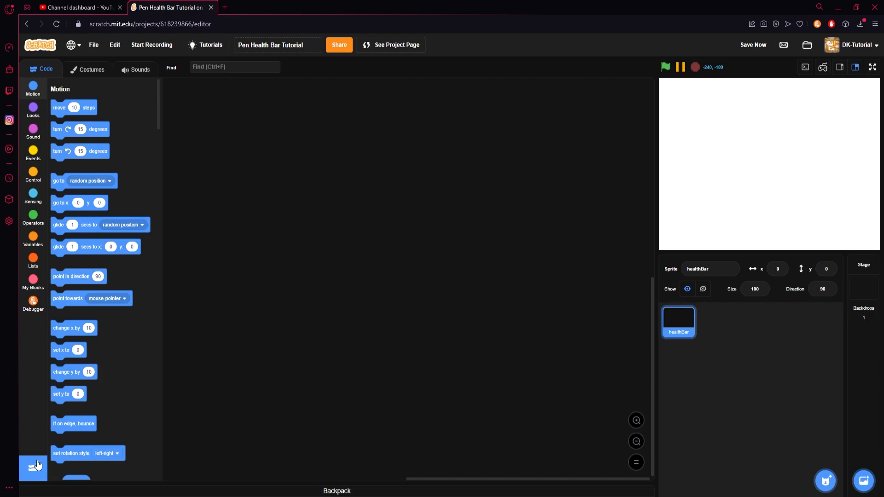
Add the Pen extension and prepare the Events palette with the scripts zoomed in
{"action": "left_click", "coordinate": [34, 468]}
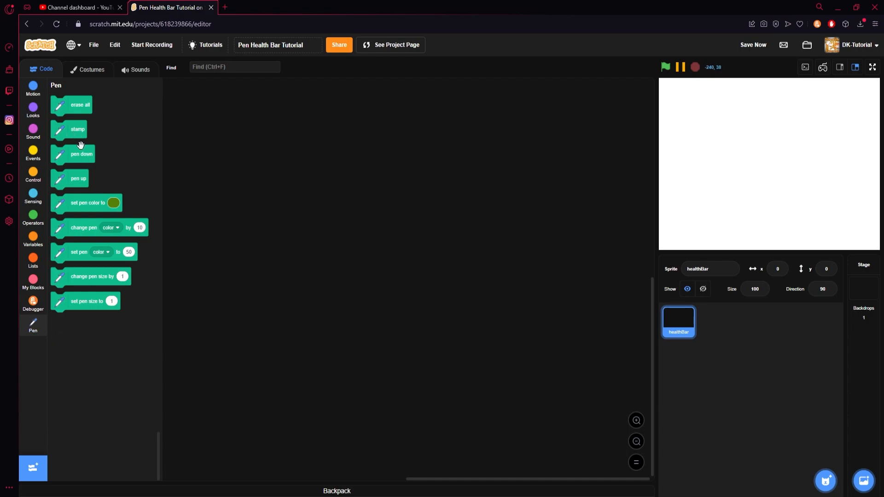
{"action": "left_click", "coordinate": [33, 152]}
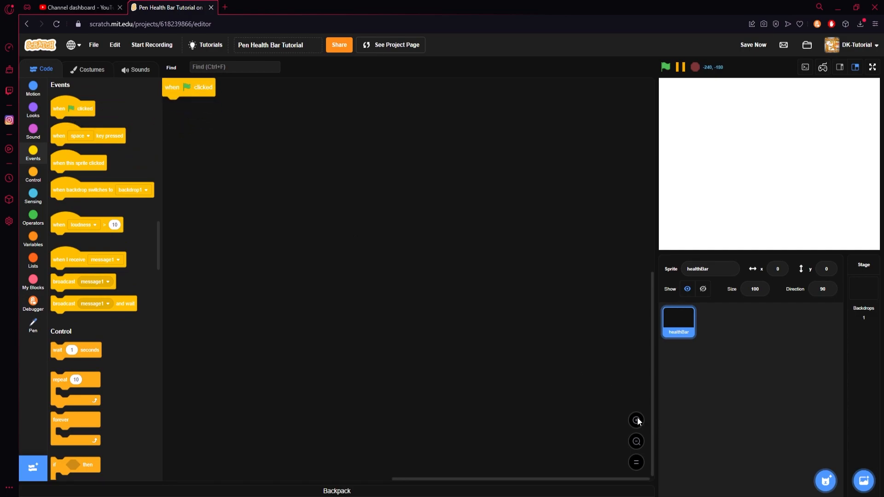
{"action": "left_click", "coordinate": [34, 239]}
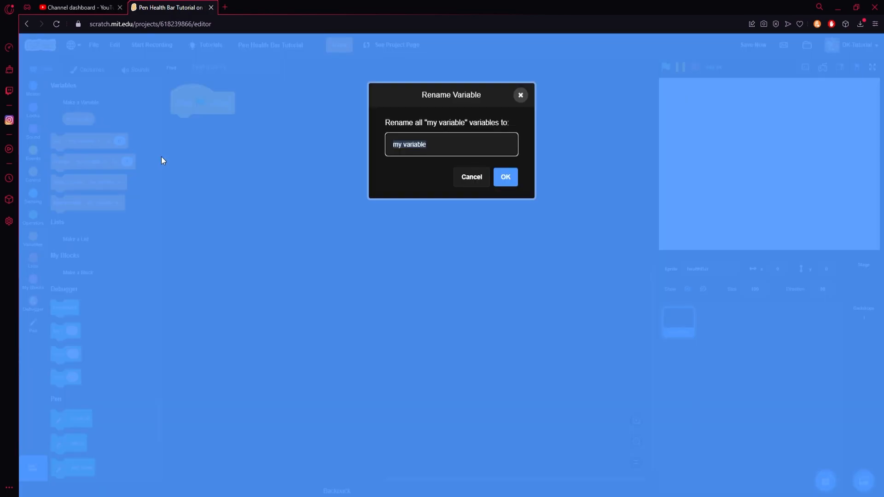
Rename the variable to HP and attach 'show variable HP' under the green-flag block
{"action": "type", "text": "HP"}
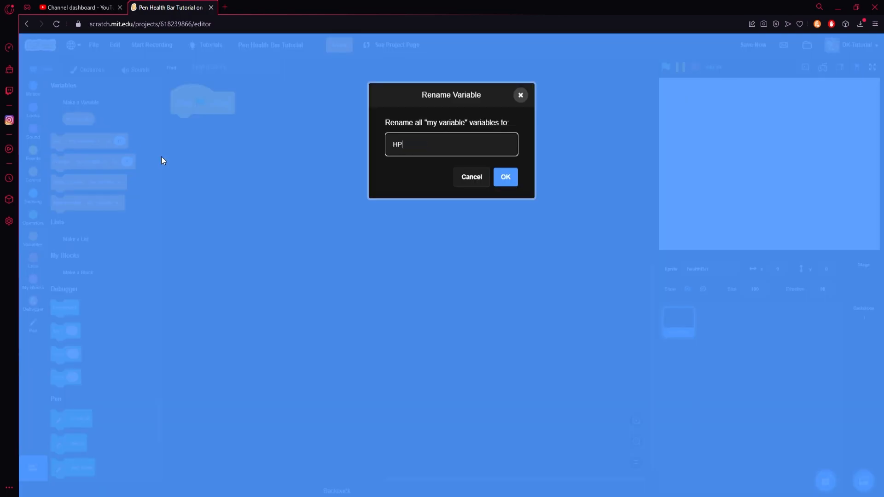
{"action": "left_click", "coordinate": [504, 177]}
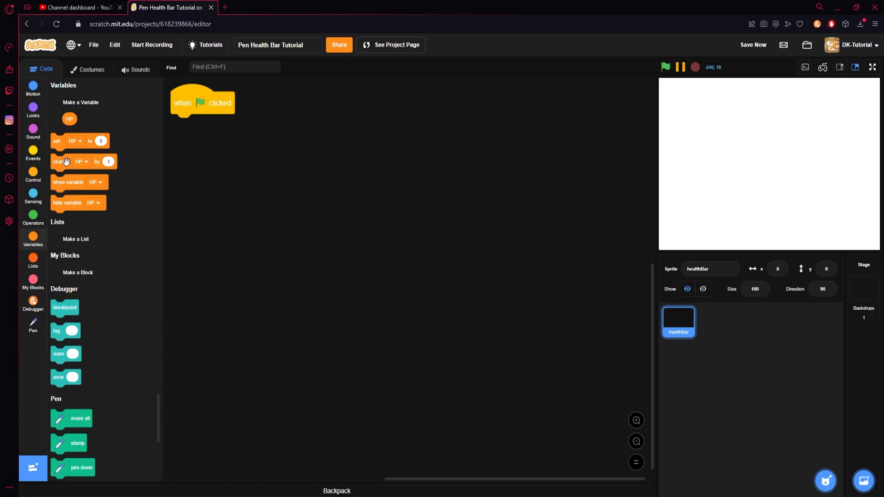
{"action": "left_click_drag", "start_coordinate": [68, 181], "coordinate": [239, 195]}
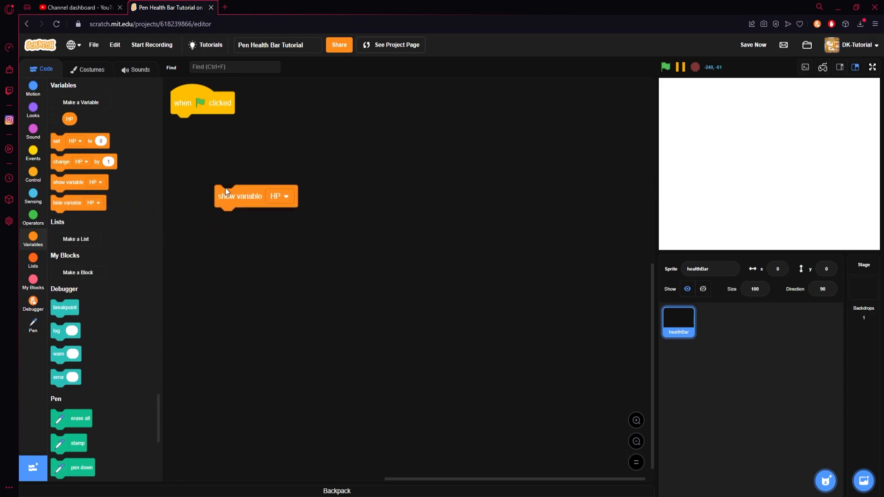
{"action": "left_click_drag", "start_coordinate": [240, 195], "coordinate": [195, 125]}
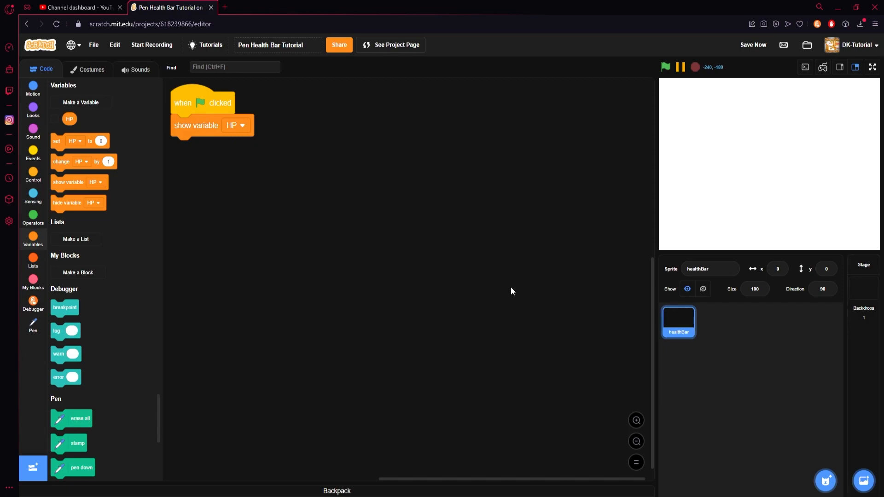
{"action": "mouse_move", "coordinate": [253, 190]}
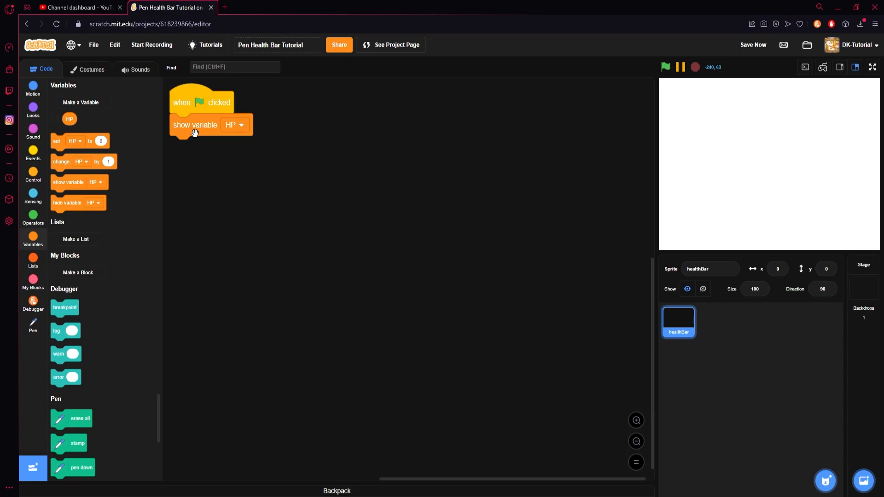
Attach a 'set HP to 100' block under the show-variable block
{"action": "left_click_drag", "start_coordinate": [76, 141], "coordinate": [231, 164]}
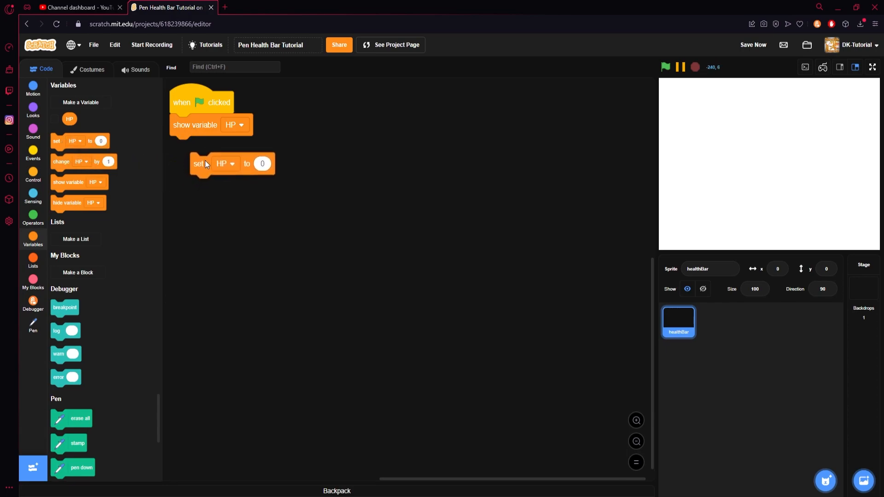
{"action": "left_click_drag", "start_coordinate": [198, 164], "coordinate": [178, 147]}
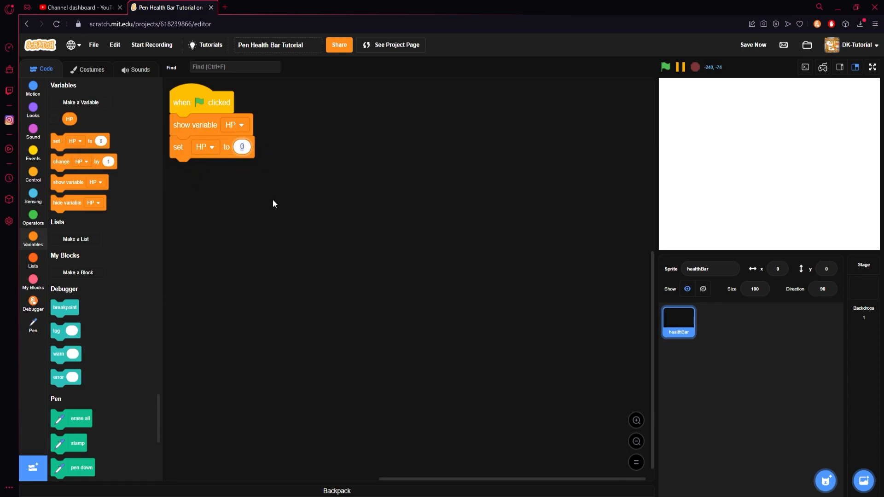
{"action": "type", "text": "100"}
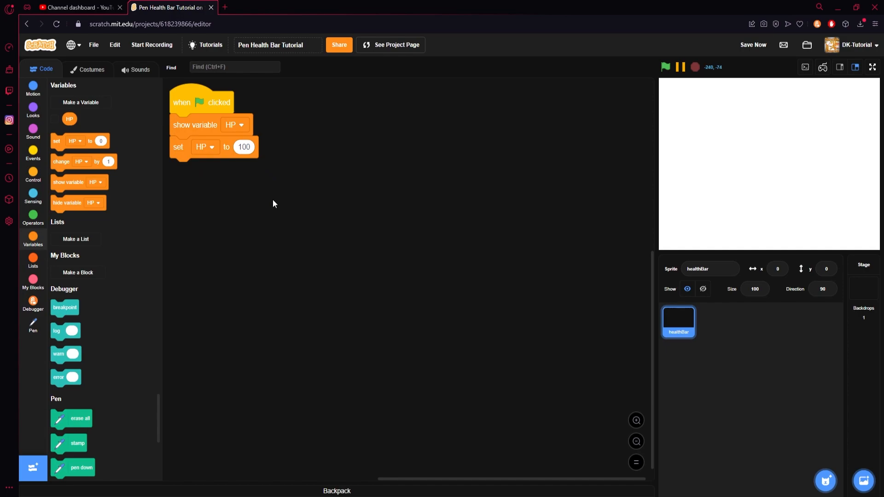
{"action": "mouse_move", "coordinate": [257, 198]}
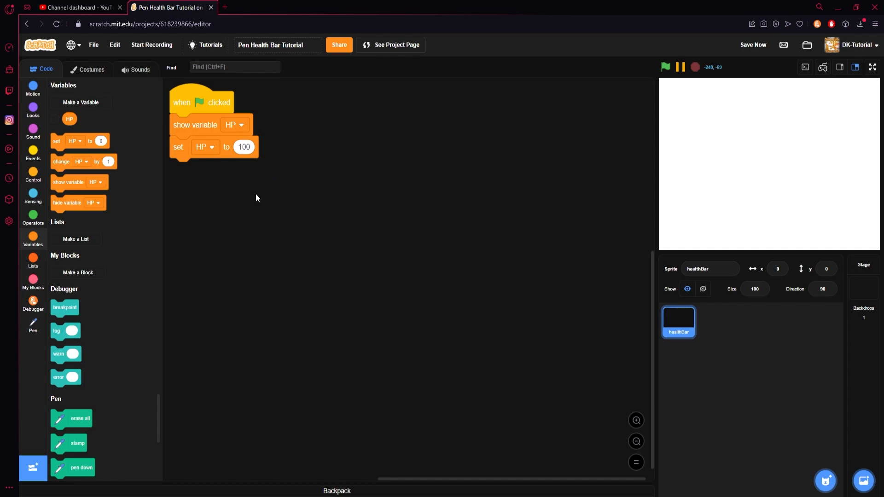
Broadcast a new 'health' message, then add a forever loop holding an if-then block
{"action": "left_click", "coordinate": [34, 152]}
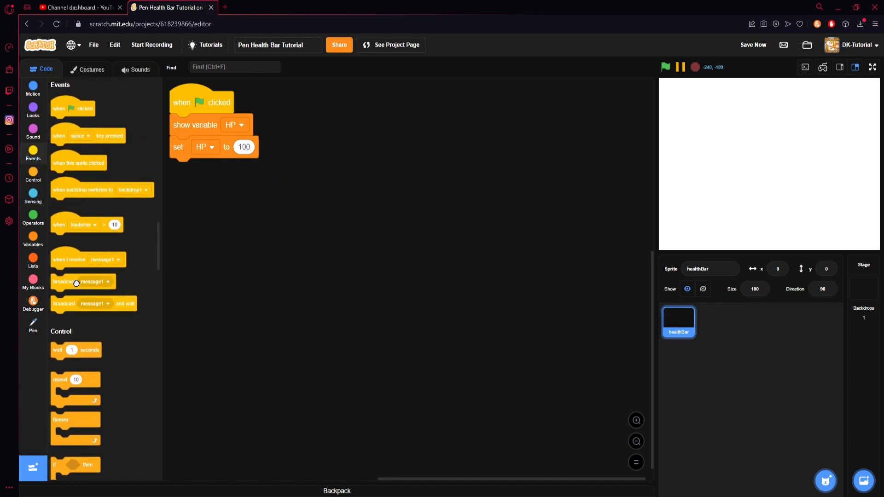
{"action": "left_click", "coordinate": [251, 169]}
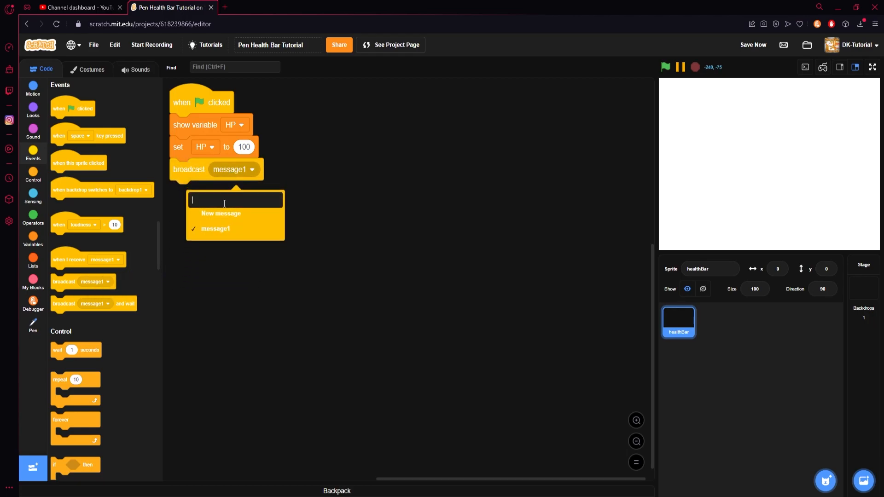
{"action": "type", "text": "hea"}
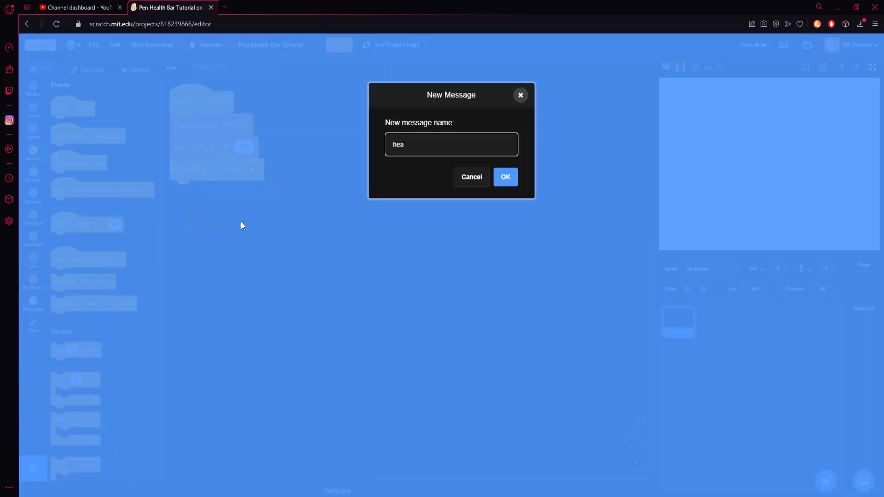
{"action": "left_click", "coordinate": [504, 176]}
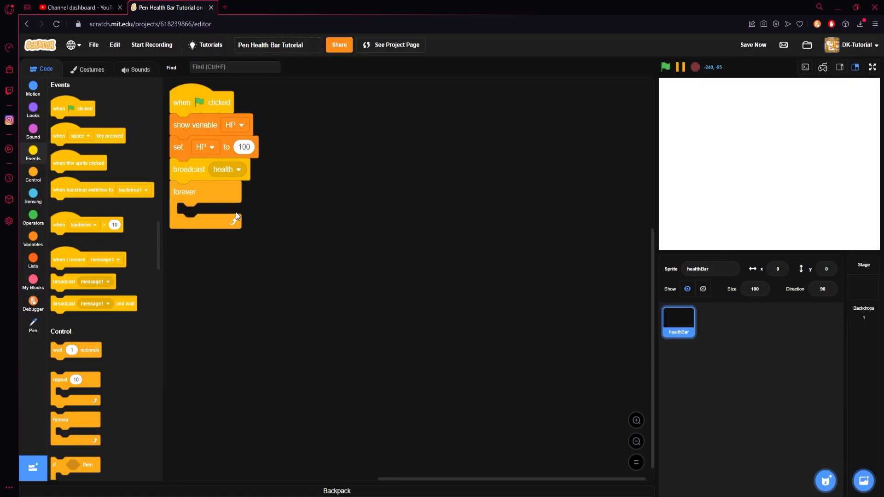
{"action": "mouse_move", "coordinate": [59, 255]}
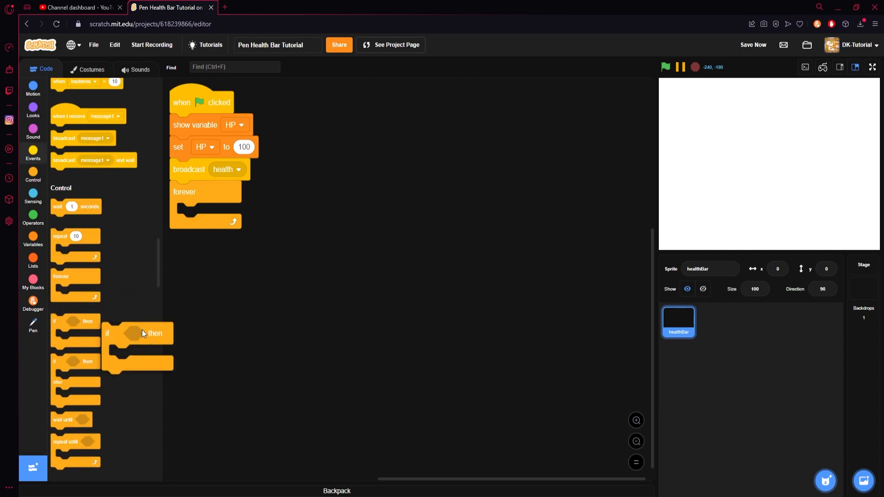
{"action": "left_click_drag", "start_coordinate": [141, 332], "coordinate": [209, 212]}
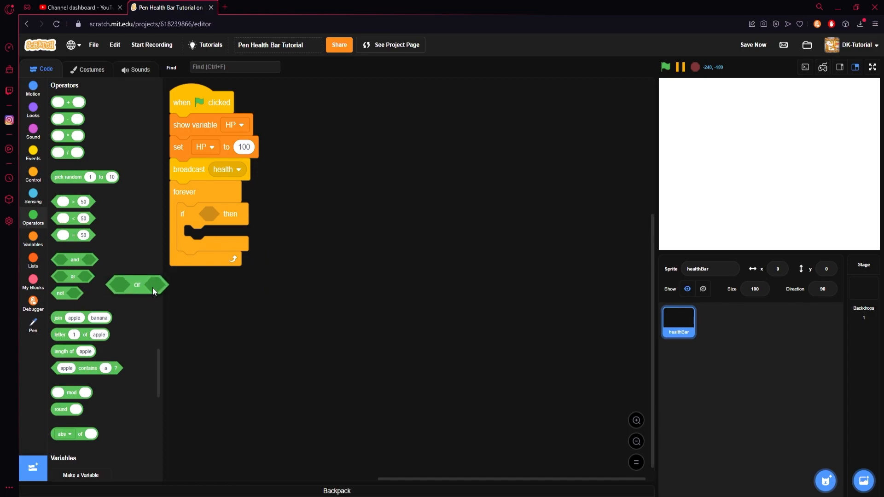
Fill the if with an 'or' of HP > lastHP and HP < lastHP, creating the lastHP variable
{"action": "left_click_drag", "start_coordinate": [136, 284], "coordinate": [229, 214]}
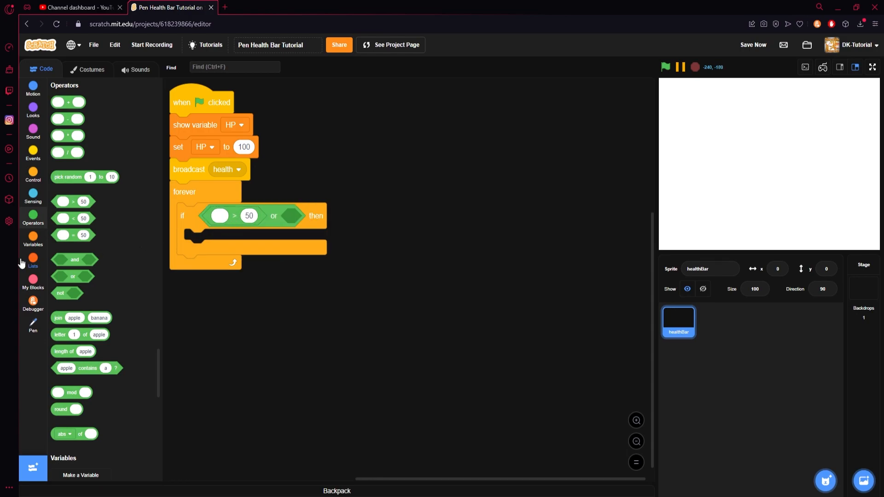
{"action": "left_click", "coordinate": [33, 237]}
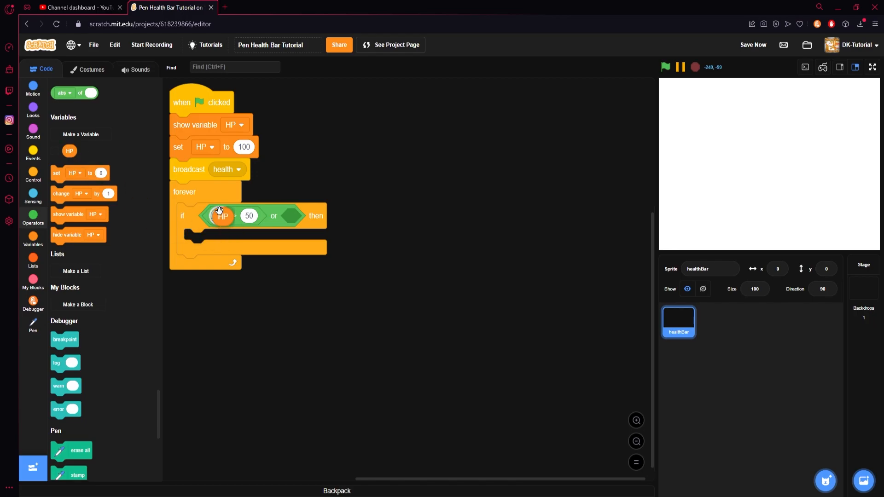
{"action": "left_click", "coordinate": [81, 134]}
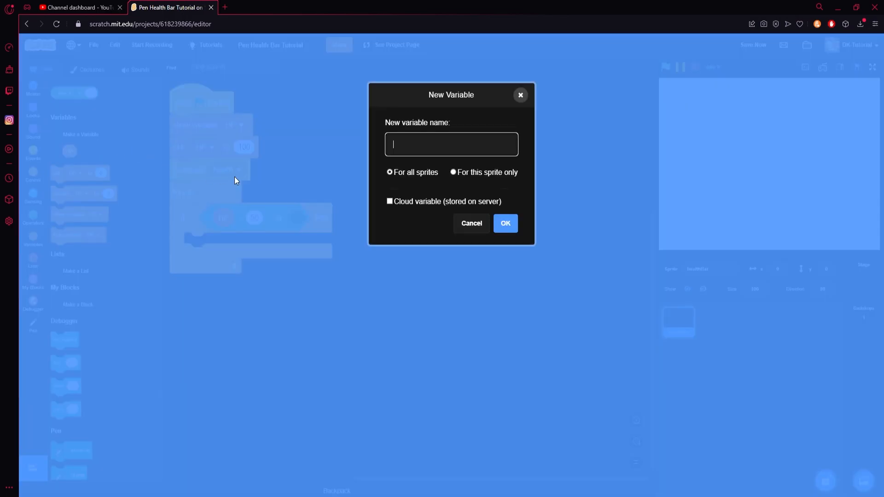
{"action": "type", "text": "last"}
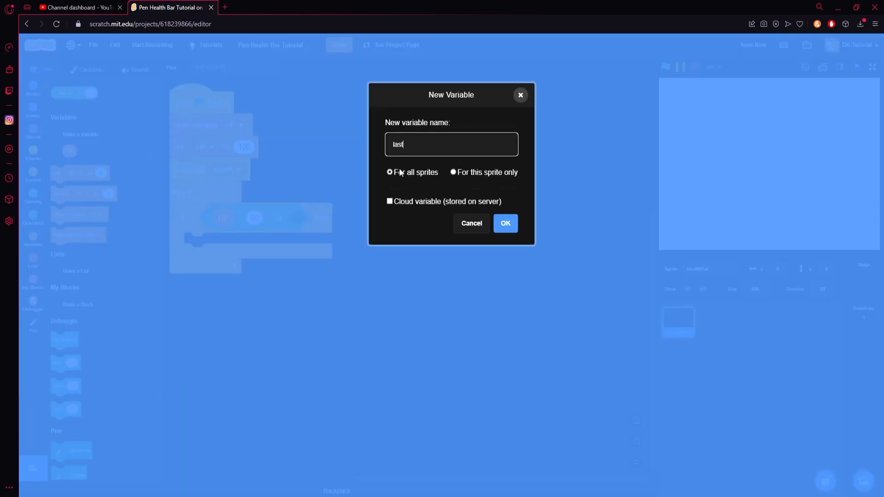
{"action": "left_click", "coordinate": [505, 223]}
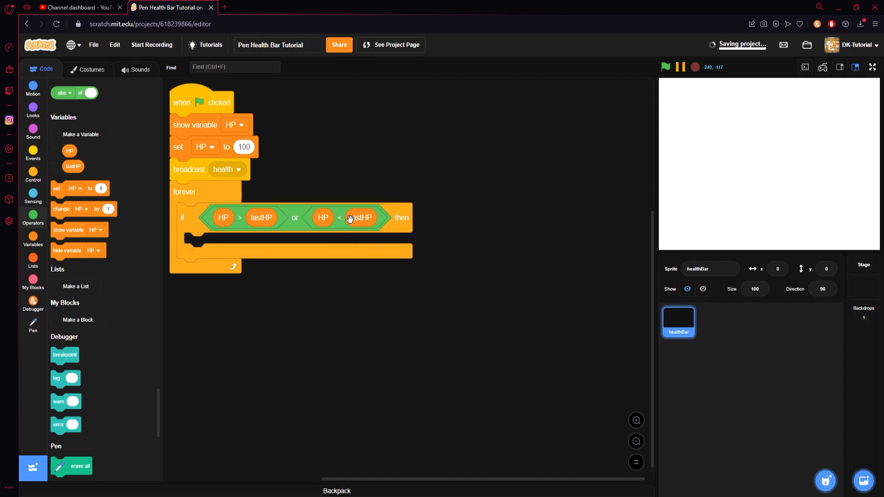
{"action": "left_click", "coordinate": [33, 152]}
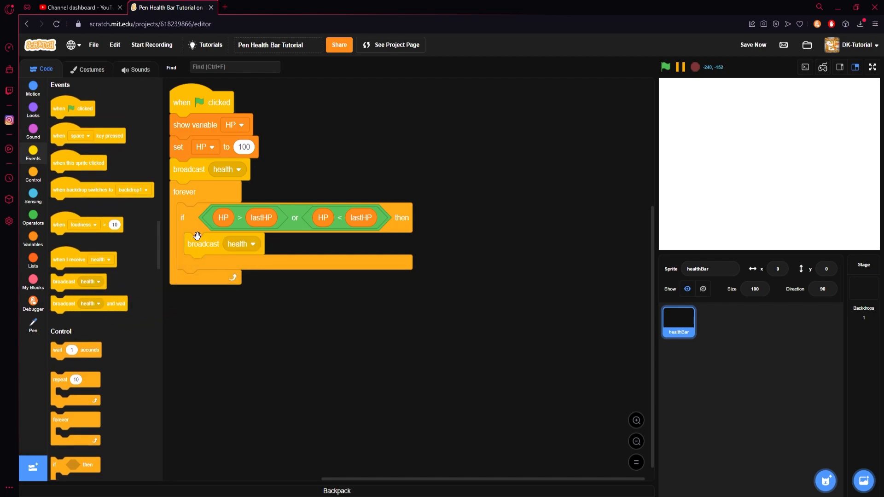
{"action": "mouse_move", "coordinate": [84, 396]}
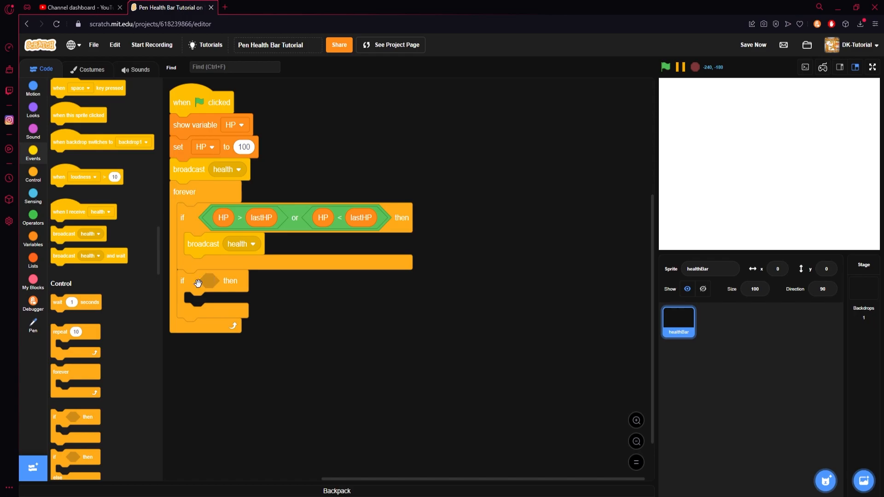
{"action": "mouse_move", "coordinate": [224, 306]}
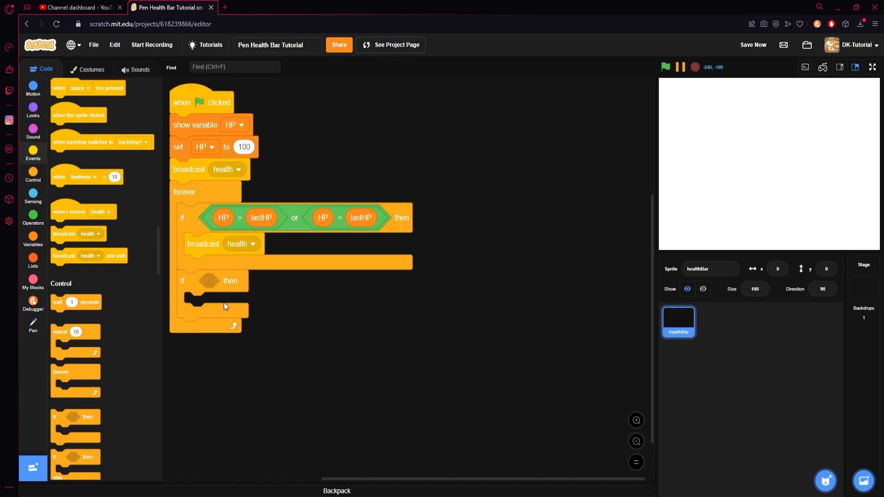
Broadcast health in the first if and add a second if checking HP > 80
{"action": "right_click", "coordinate": [240, 218]}
{"action": "type", "text": "80"}
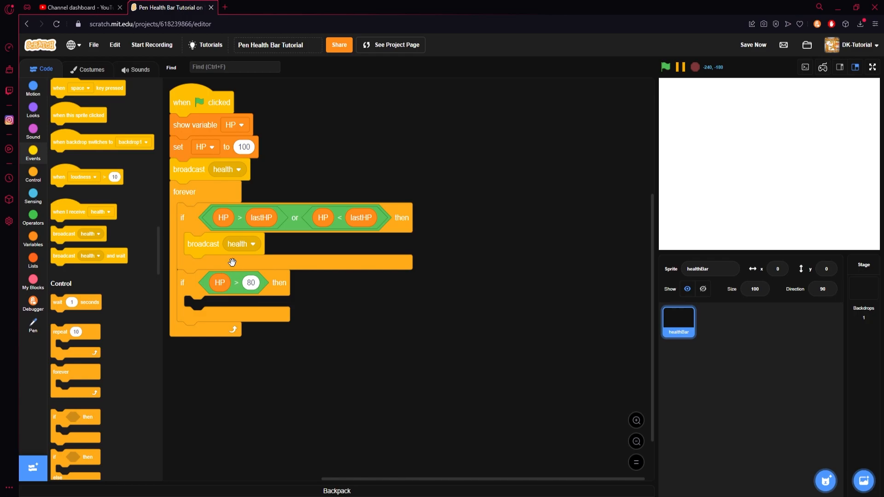
{"action": "mouse_move", "coordinate": [303, 313]}
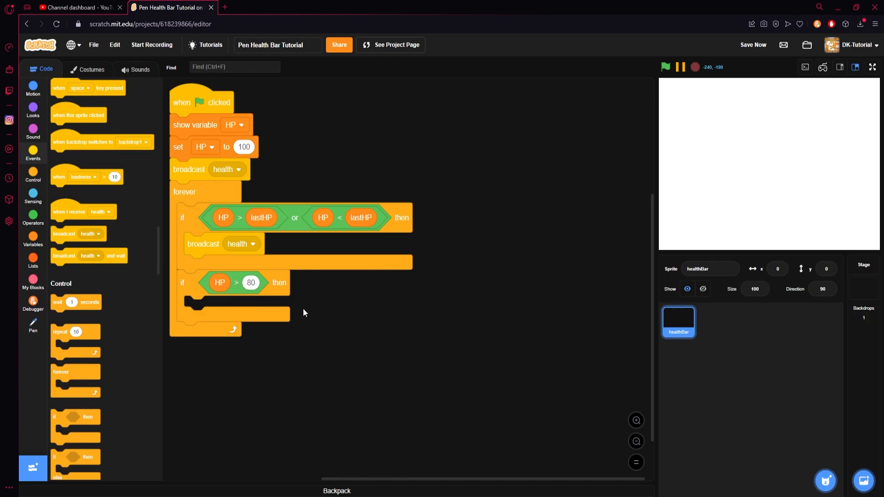
{"action": "scroll", "scroll_direction": "down", "scroll_amount": 3}
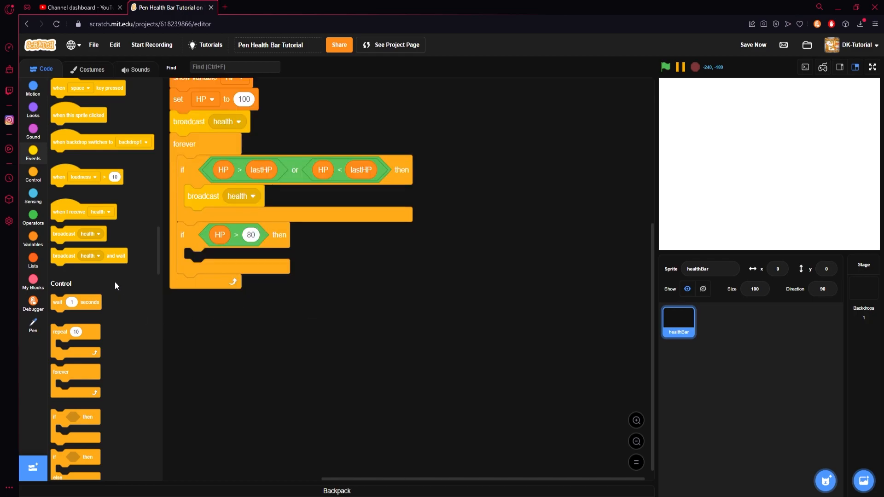
Set pen colour green above 80 HP and a darkened orange when HP is below 50
{"action": "left_click", "coordinate": [33, 326]}
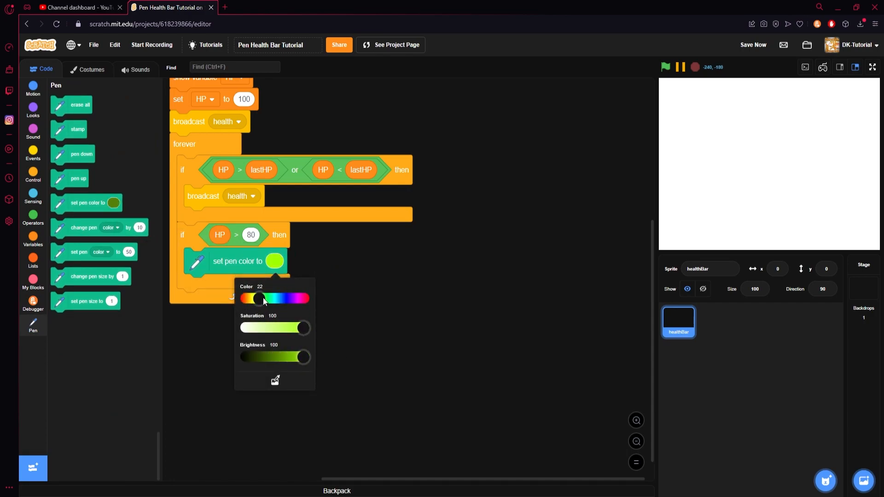
{"action": "left_click", "coordinate": [367, 305]}
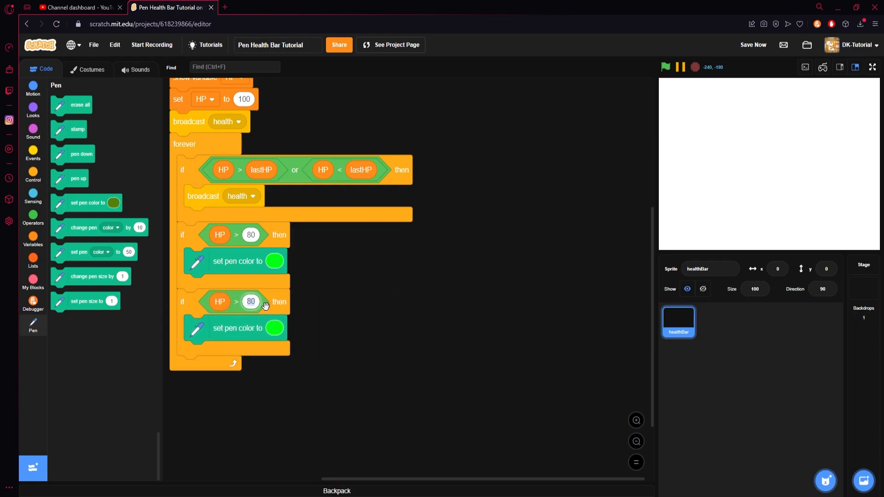
{"action": "right_click", "coordinate": [247, 302]}
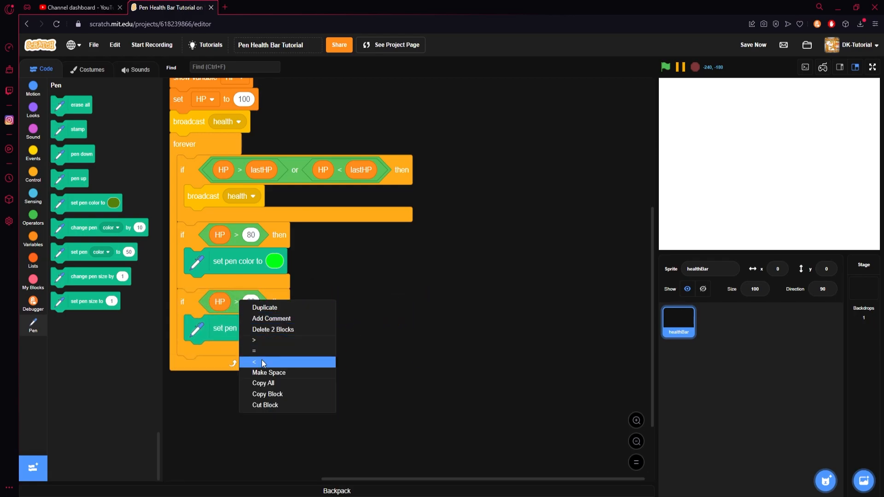
{"action": "left_click", "coordinate": [254, 362]}
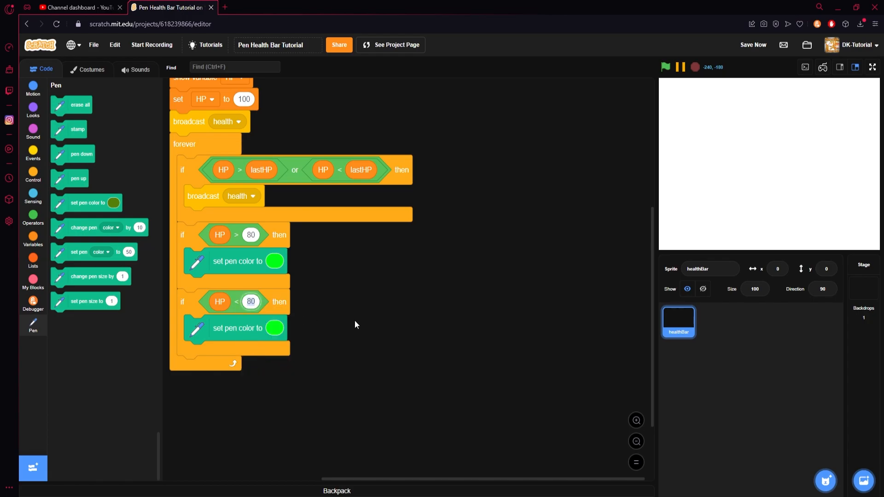
{"action": "type", "text": "50"}
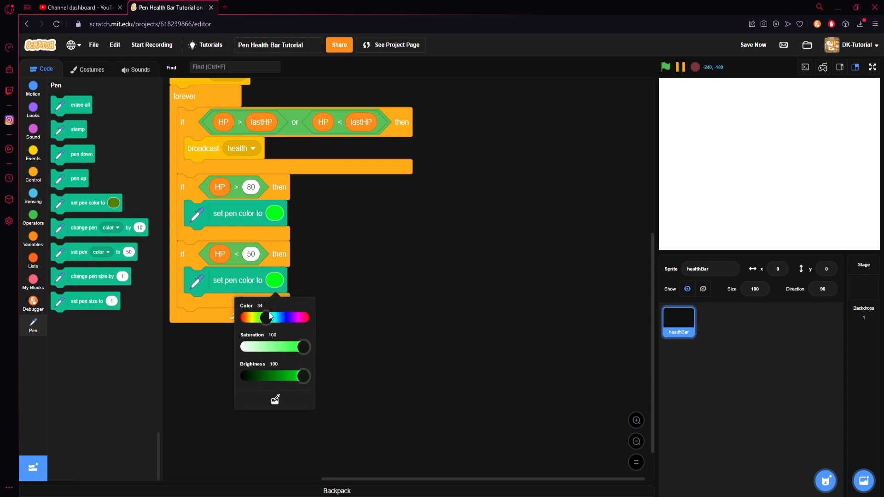
{"action": "left_click_drag", "start_coordinate": [264, 317], "coordinate": [253, 318]}
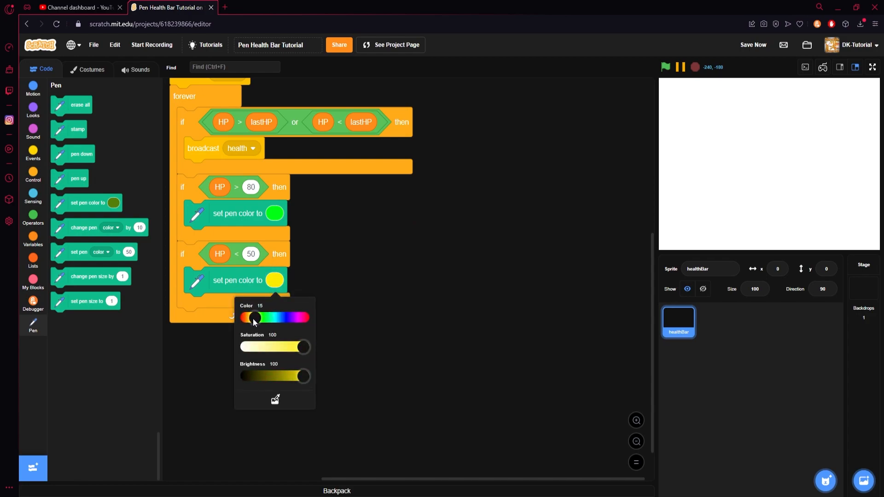
{"action": "left_click_drag", "start_coordinate": [255, 317], "coordinate": [250, 317]}
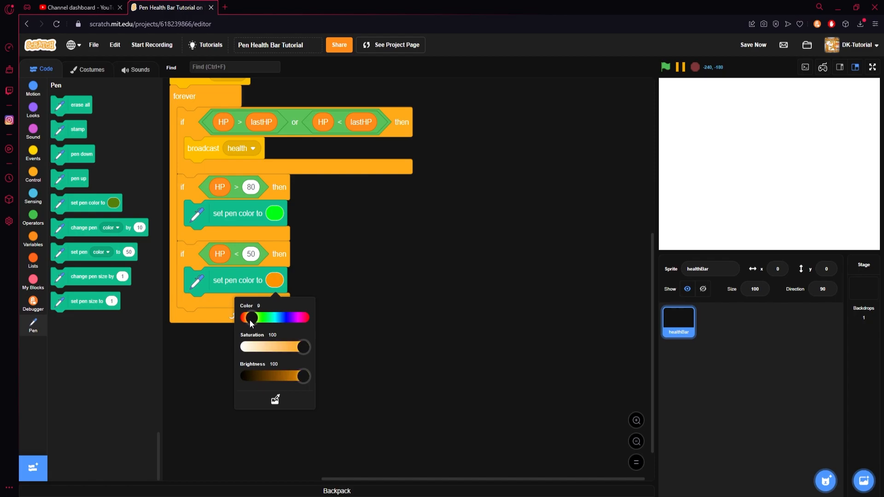
{"action": "left_click", "coordinate": [252, 317]}
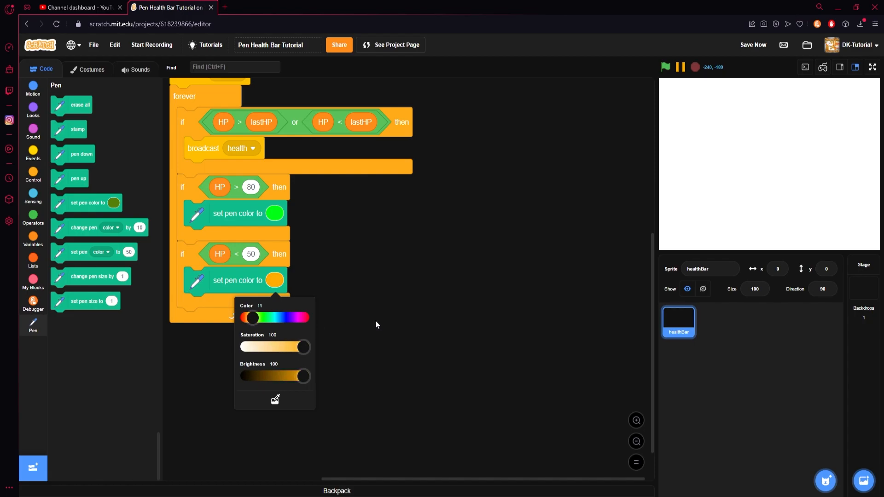
{"action": "left_click_drag", "start_coordinate": [303, 376], "coordinate": [301, 376]}
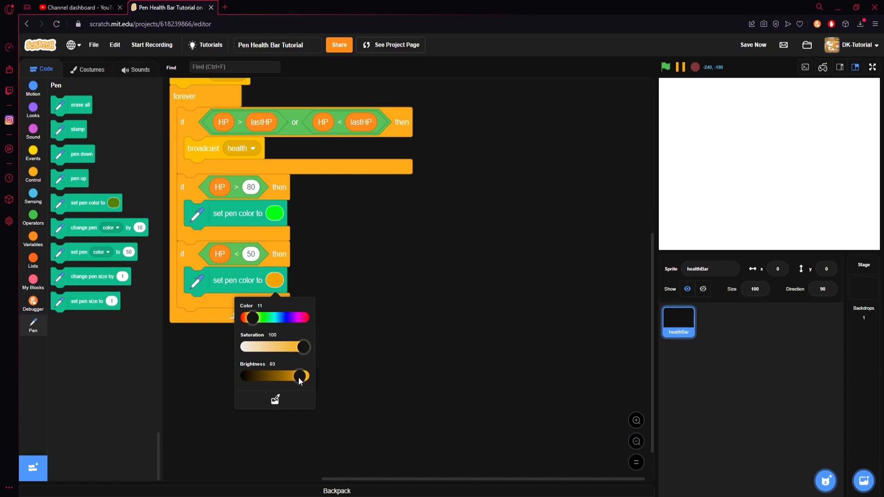
Duplicate the check to set red pen colour below 20 HP and when HP equals 0
{"action": "right_click", "coordinate": [226, 254]}
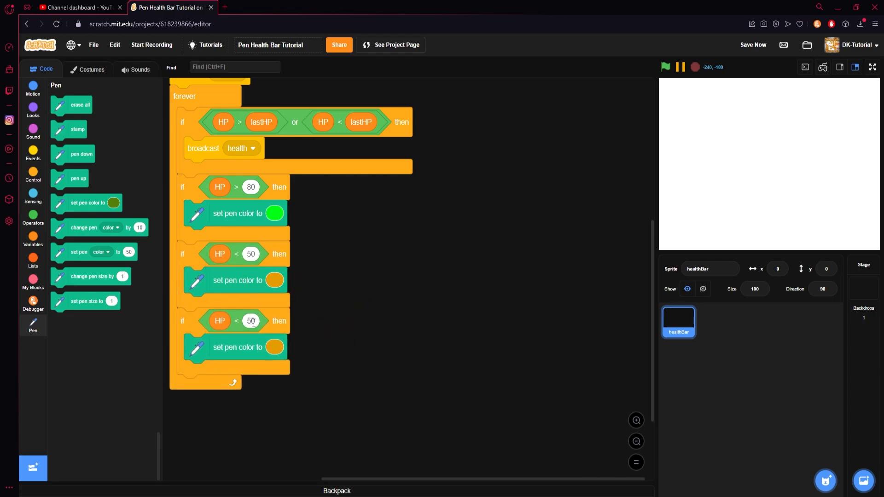
{"action": "right_click", "coordinate": [252, 321]}
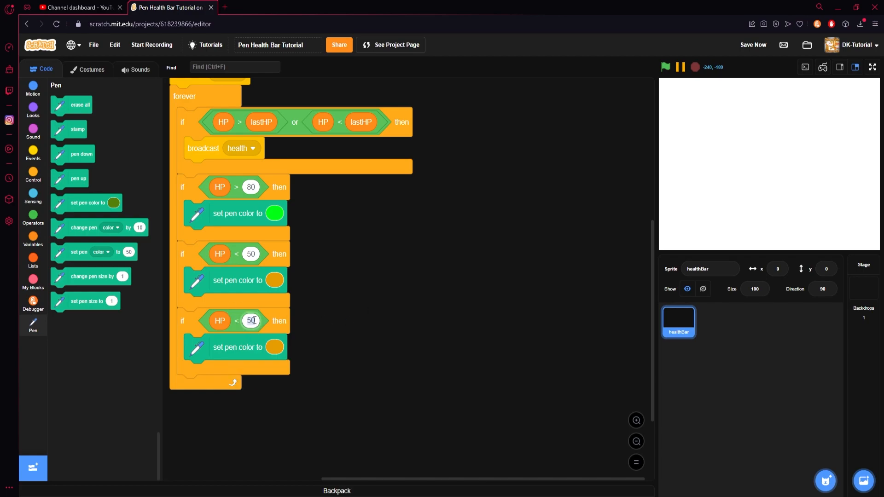
{"action": "type", "text": "20"}
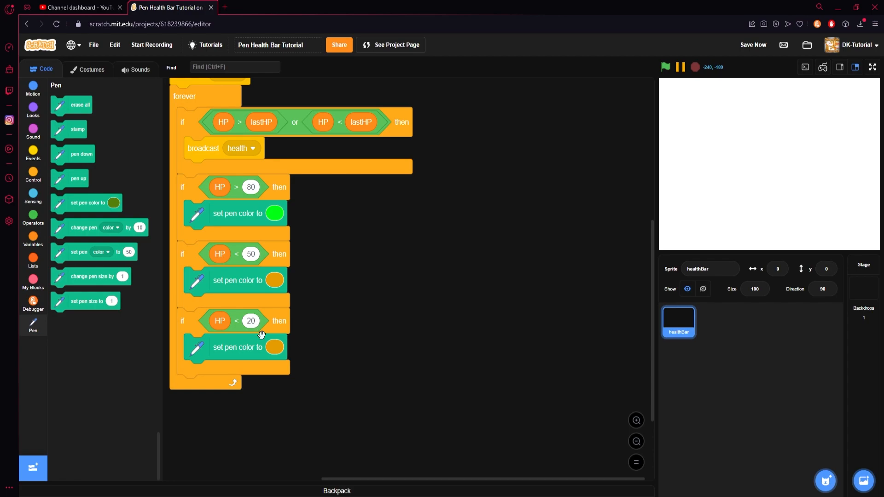
{"action": "left_click", "coordinate": [275, 347]}
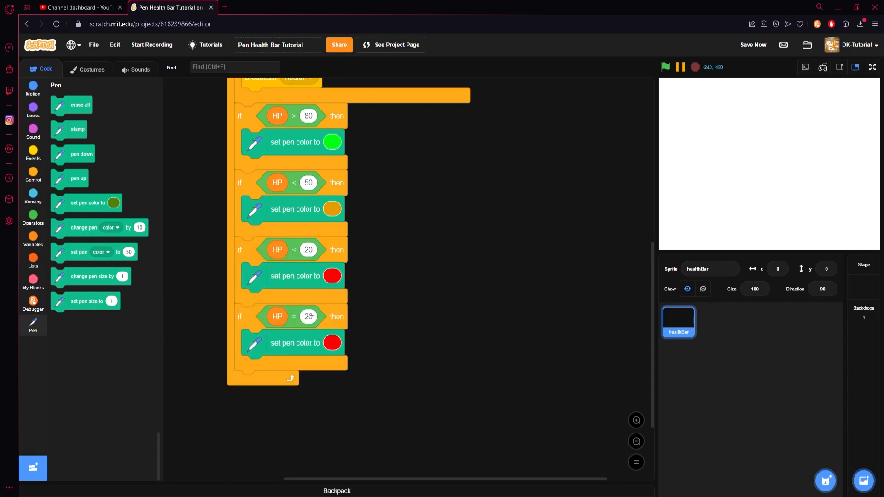
{"action": "type", "text": "0"}
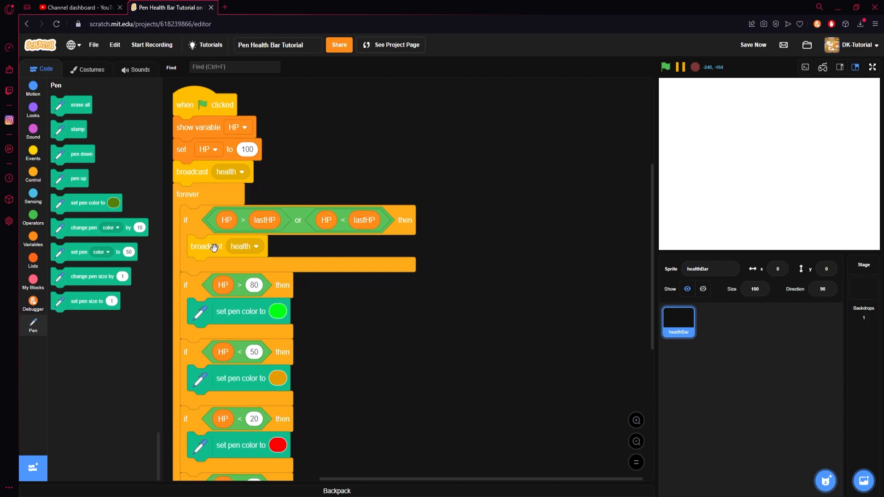
Start a 'when I receive health' script and create a custom block named HP
{"action": "left_click", "coordinate": [33, 152]}
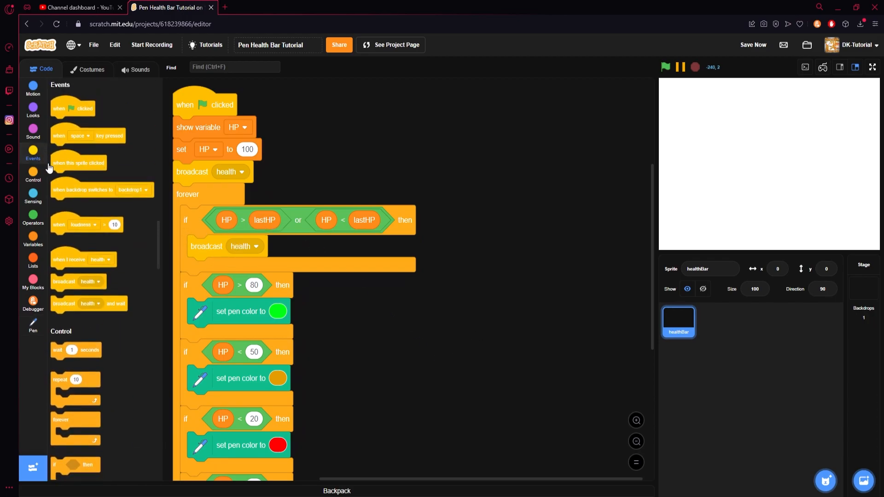
{"action": "left_click_drag", "start_coordinate": [69, 260], "coordinate": [475, 104]}
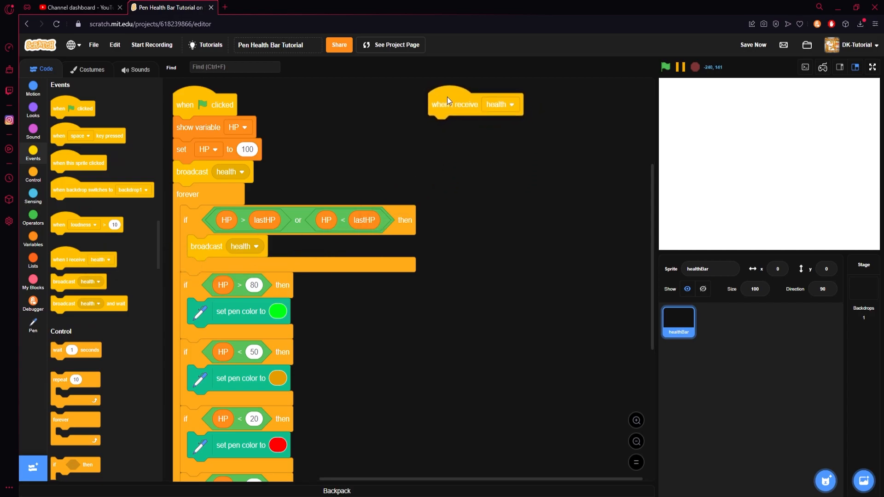
{"action": "left_click", "coordinate": [498, 104]}
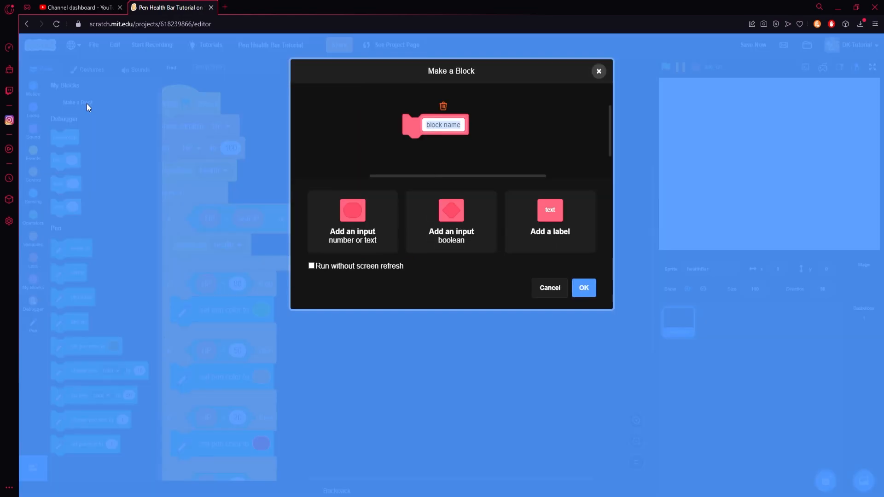
{"action": "type", "text": "HP"}
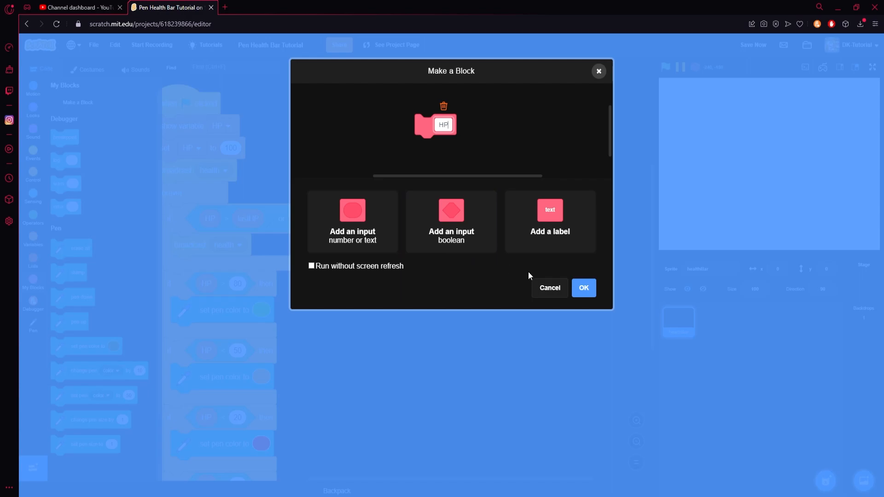
{"action": "left_click", "coordinate": [584, 288]}
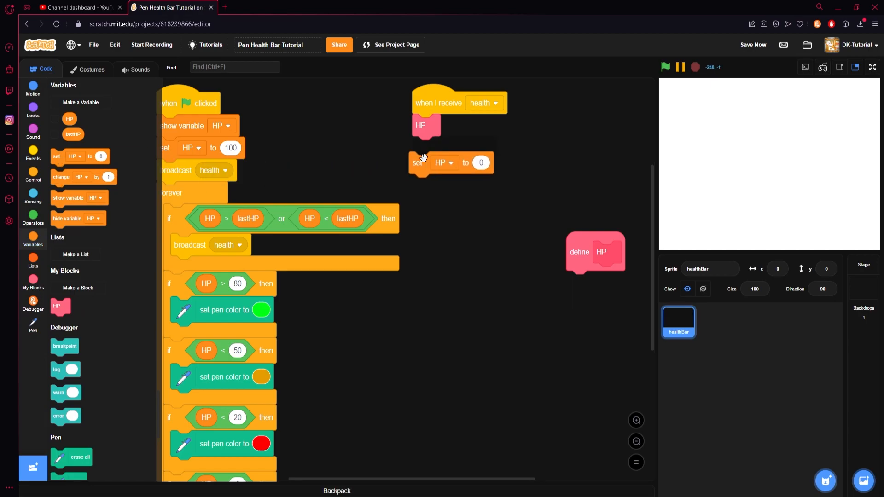
After the HP call, set lastHP to HP
{"action": "left_click", "coordinate": [444, 148]}
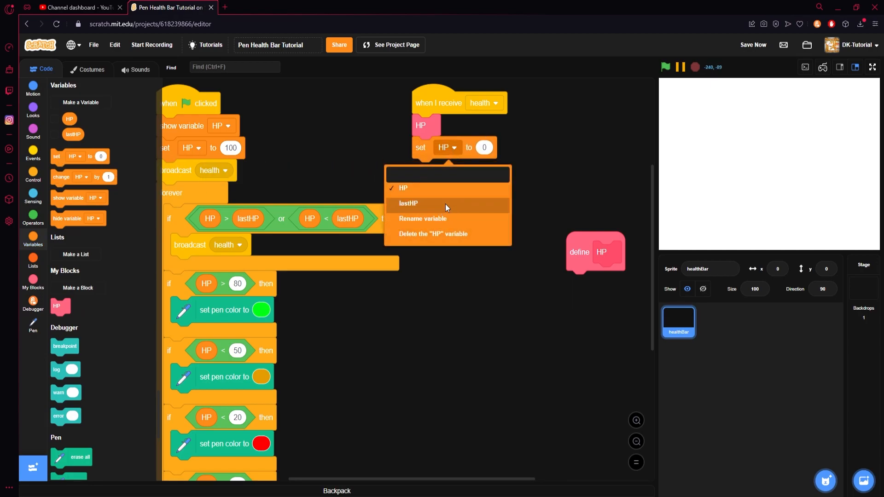
{"action": "left_click", "coordinate": [408, 203]}
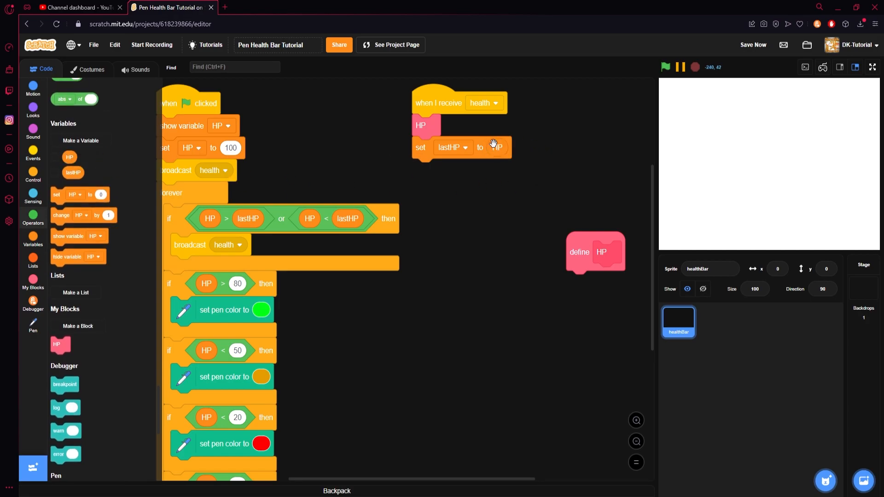
{"action": "left_click", "coordinate": [33, 89]}
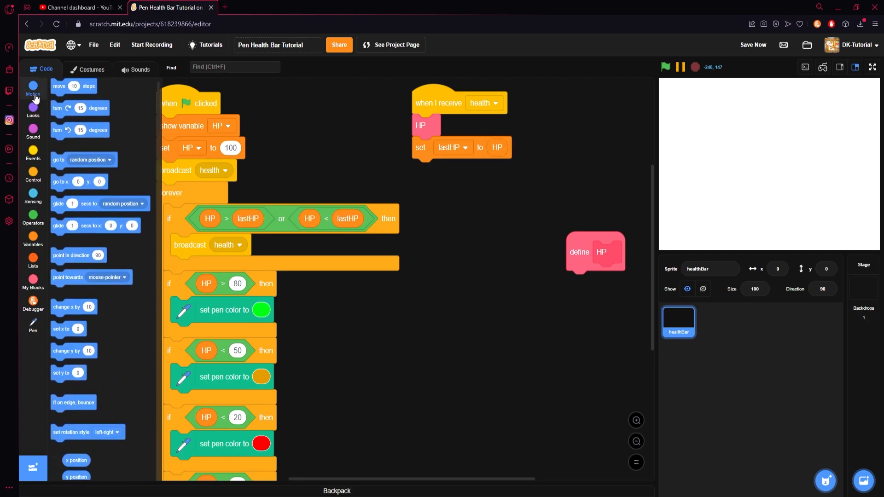
End the health script with 'go to x 0, y 145' and bring the define HP hat closer
{"action": "left_click_drag", "start_coordinate": [67, 199], "coordinate": [431, 175]}
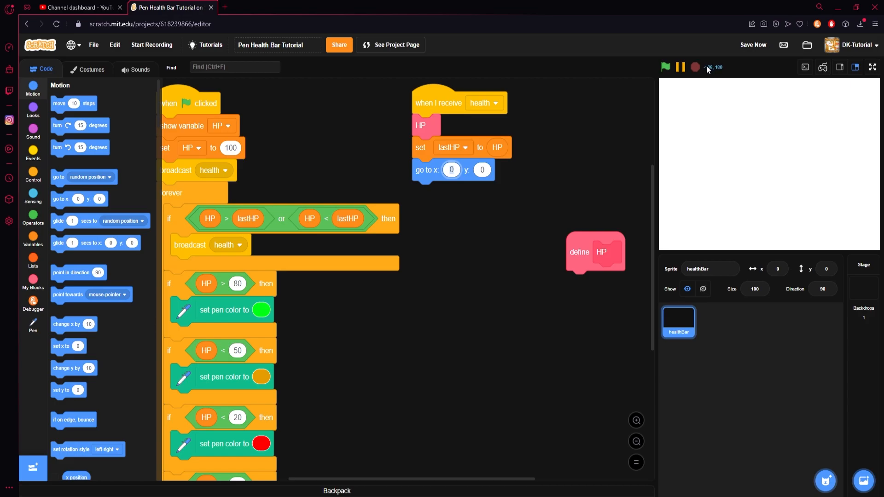
{"action": "mouse_move", "coordinate": [774, 100]}
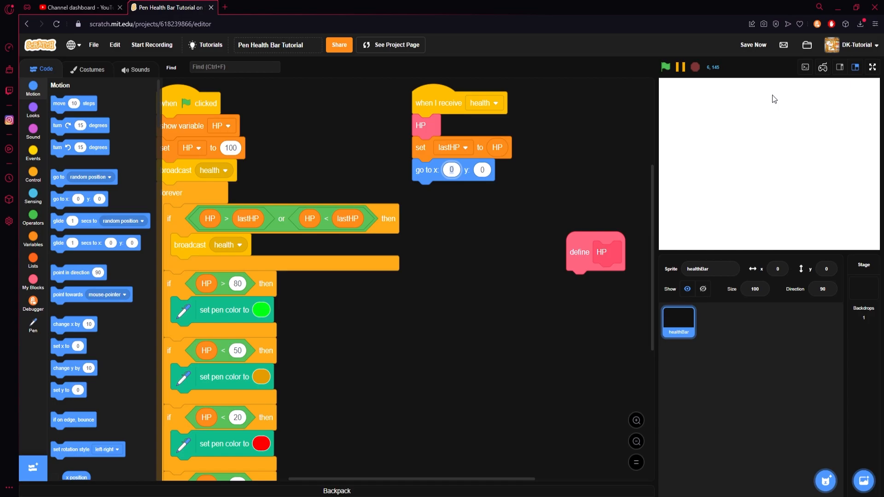
{"action": "mouse_move", "coordinate": [695, 130]}
{"action": "type", "text": "145"}
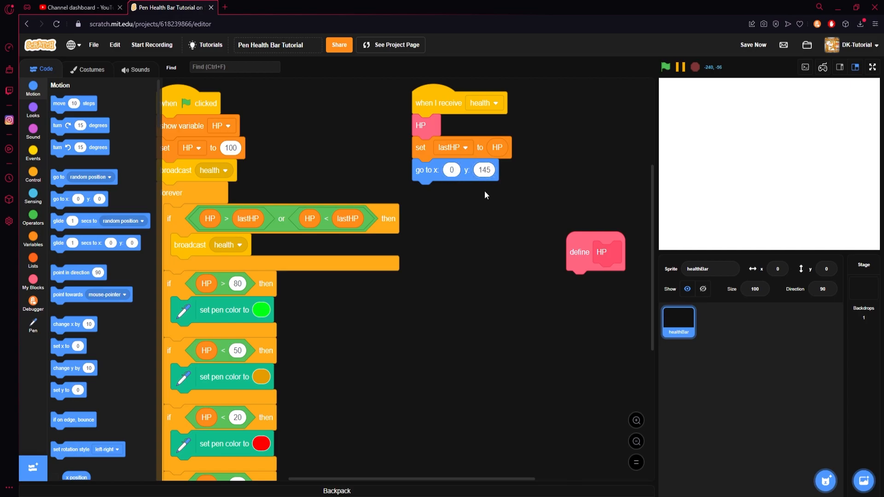
{"action": "mouse_move", "coordinate": [799, 107]}
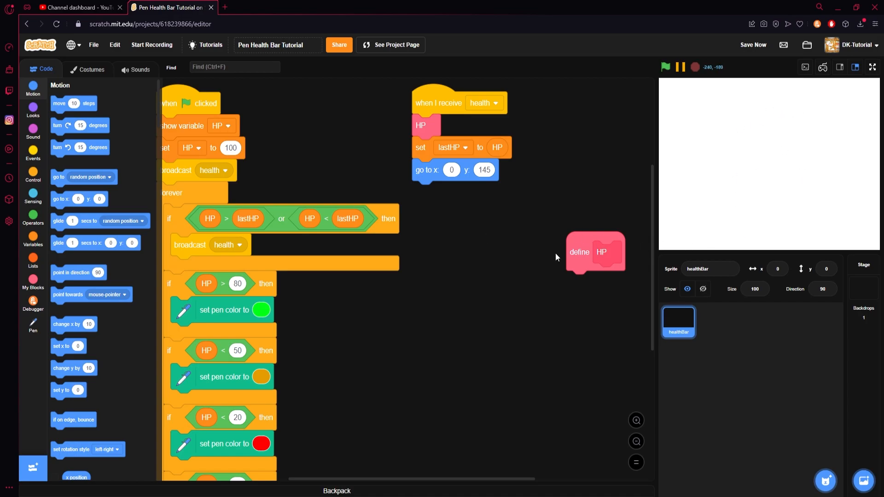
{"action": "left_click_drag", "start_coordinate": [595, 253], "coordinate": [440, 219]}
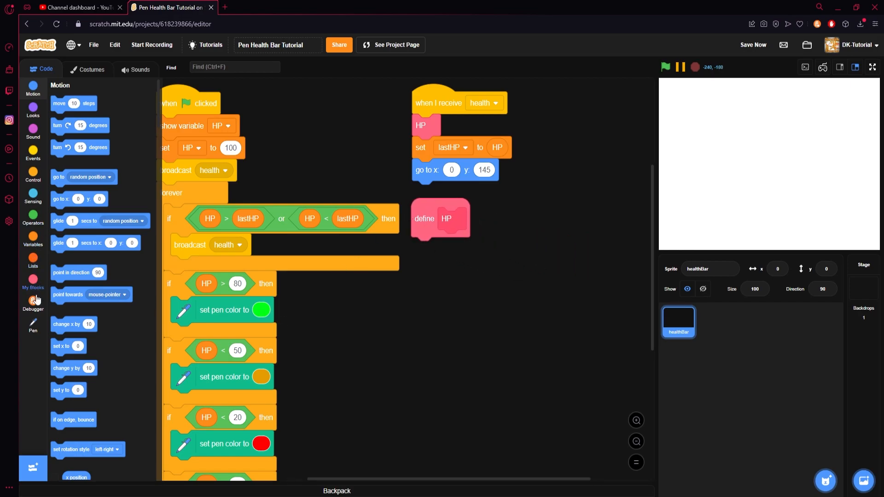
{"action": "left_click", "coordinate": [33, 325]}
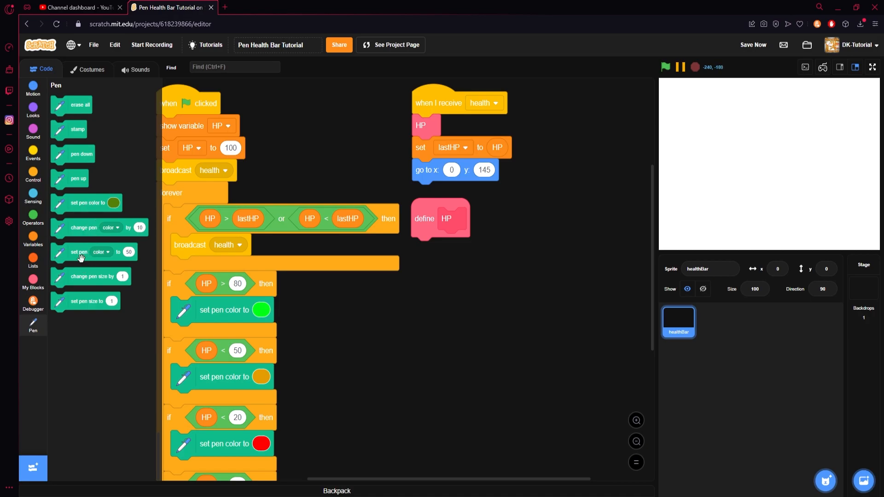
Fill define HP with 'set pen size to 20', 'erase all' and 'pen down'
{"action": "left_click_drag", "start_coordinate": [92, 276], "coordinate": [476, 254]}
{"action": "type", "text": "20"}
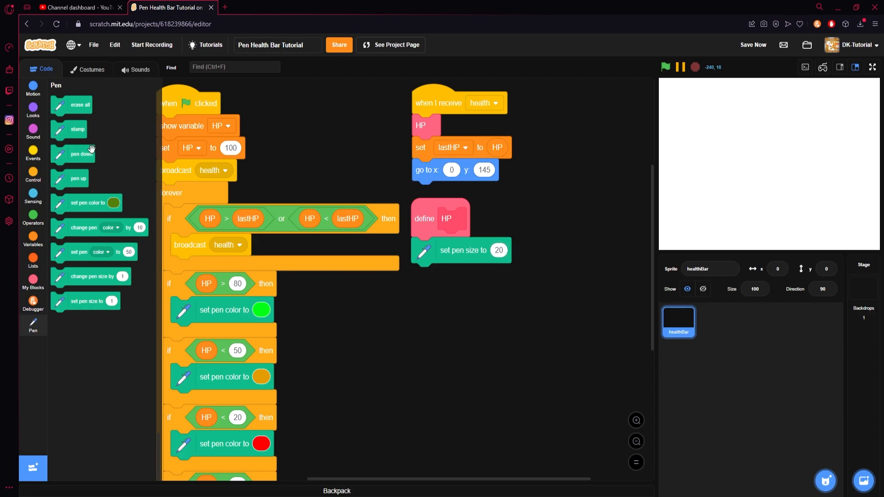
{"action": "left_click_drag", "start_coordinate": [79, 105], "coordinate": [453, 277]}
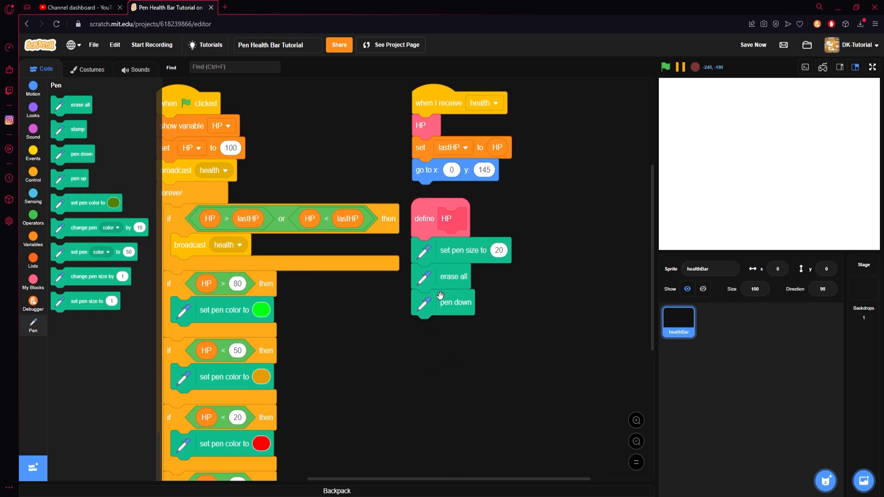
{"action": "scroll", "scroll_direction": "down", "scroll_amount": 3}
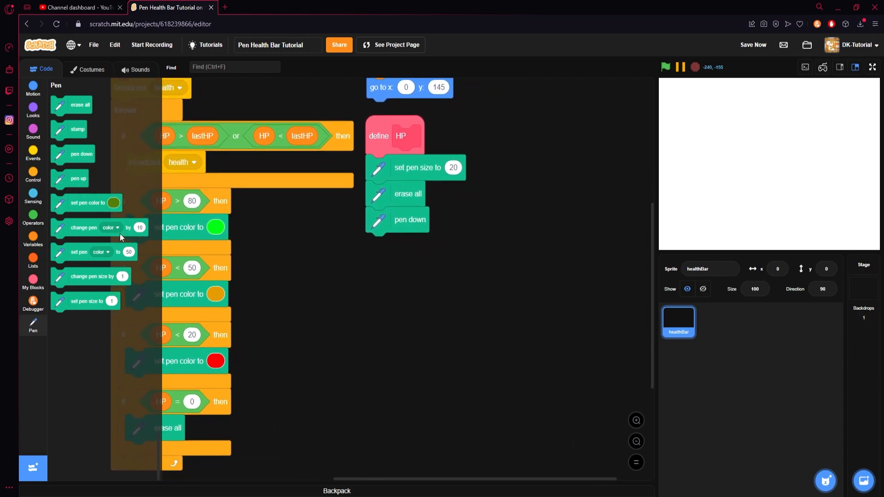
Add a repeat loop under pen down in define HP, repeating HP / 10 * 2 times
{"action": "left_click", "coordinate": [33, 175]}
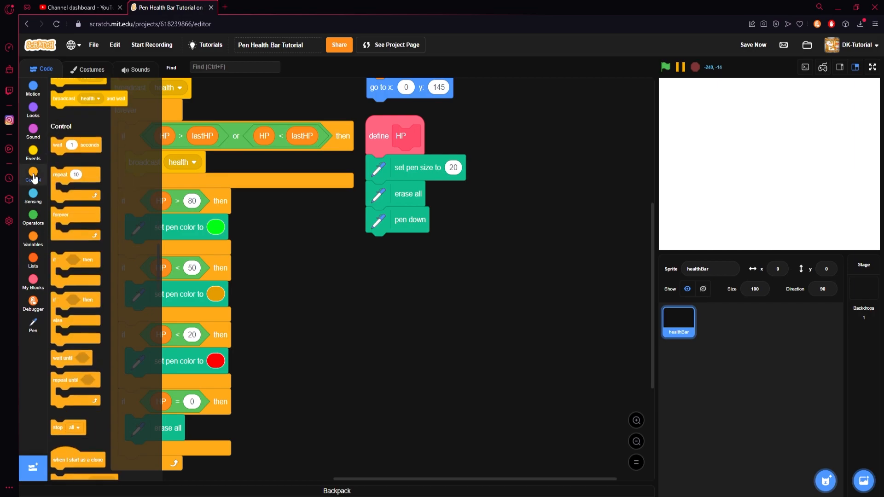
{"action": "left_click_drag", "start_coordinate": [76, 175], "coordinate": [378, 243]}
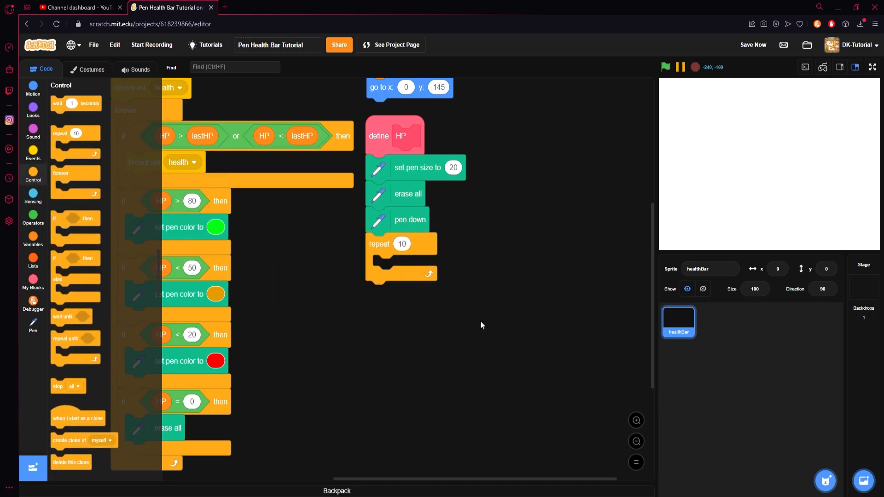
{"action": "left_click", "coordinate": [33, 216]}
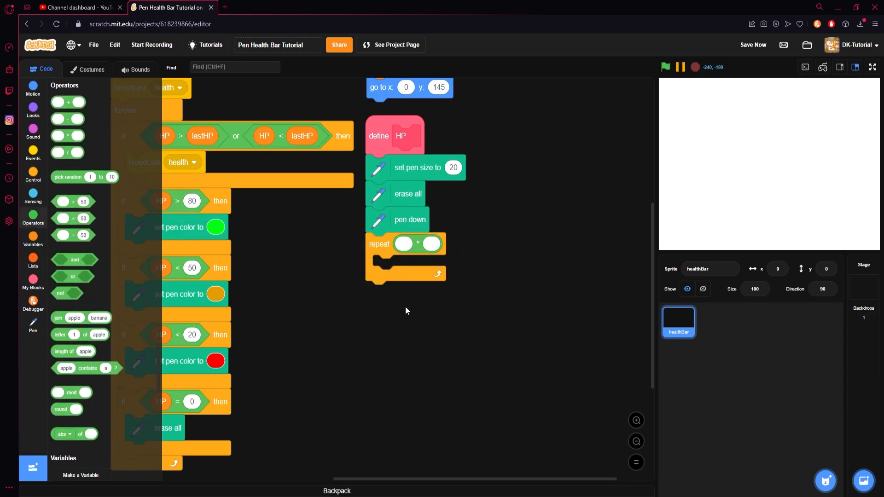
{"action": "mouse_move", "coordinate": [238, 308]}
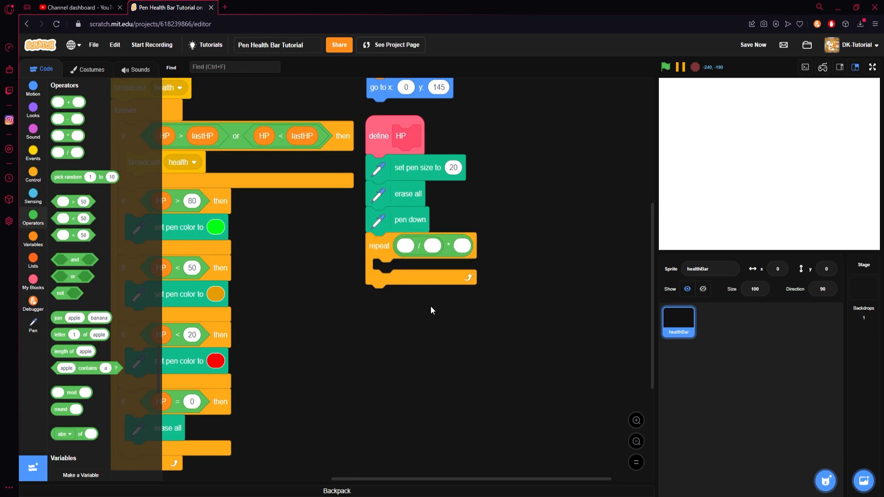
{"action": "left_click", "coordinate": [33, 237]}
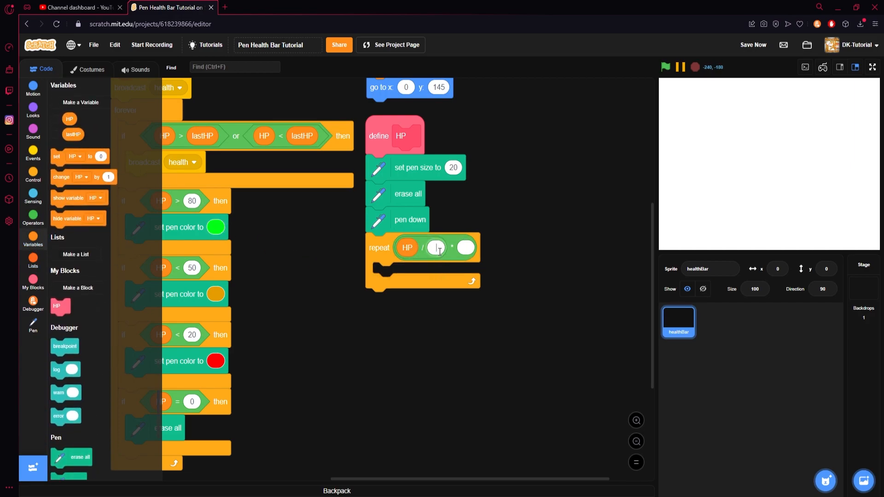
{"action": "type", "text": "10"}
{"action": "left_click", "coordinate": [466, 248]}
{"action": "type", "text": "2"}
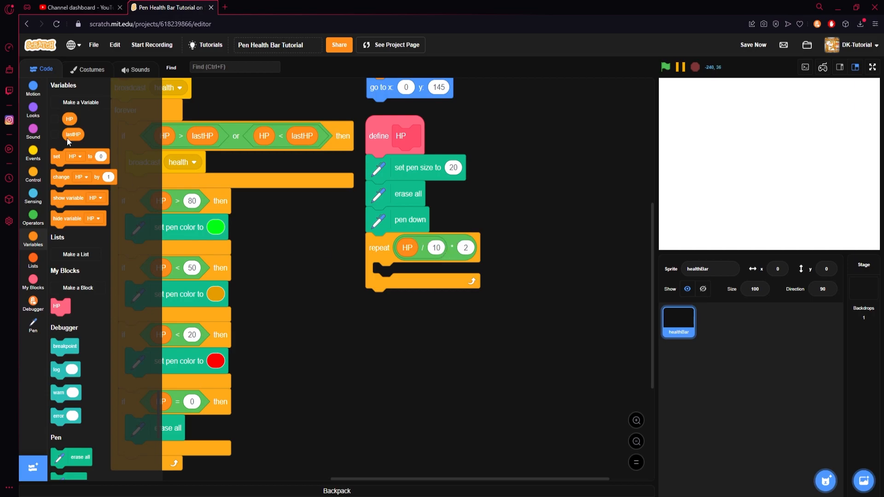
Fill the repeat loop with 'point in direction 90' and 'move 10 steps'
{"action": "left_click", "coordinate": [33, 87]}
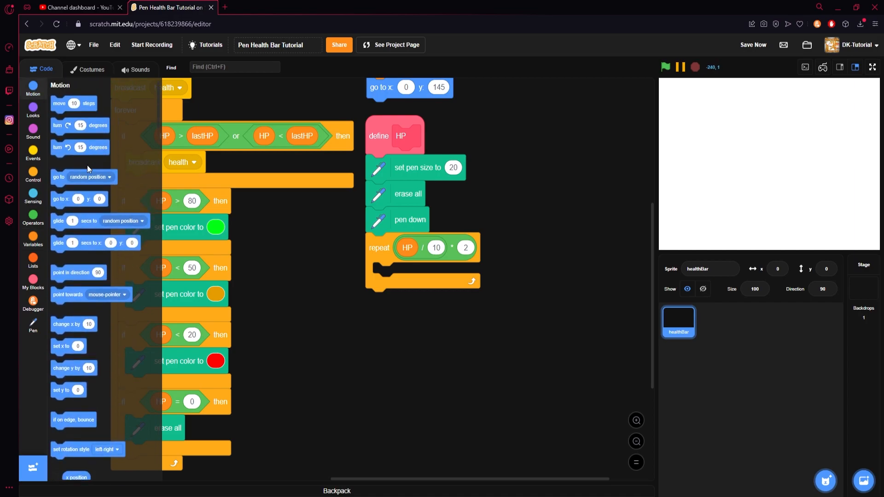
{"action": "left_click_drag", "start_coordinate": [78, 272], "coordinate": [422, 274]}
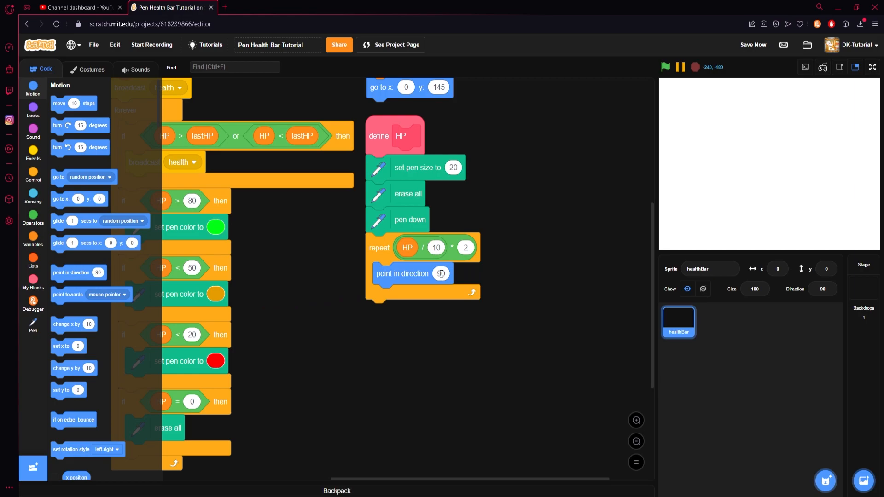
{"action": "mouse_move", "coordinate": [736, 107]}
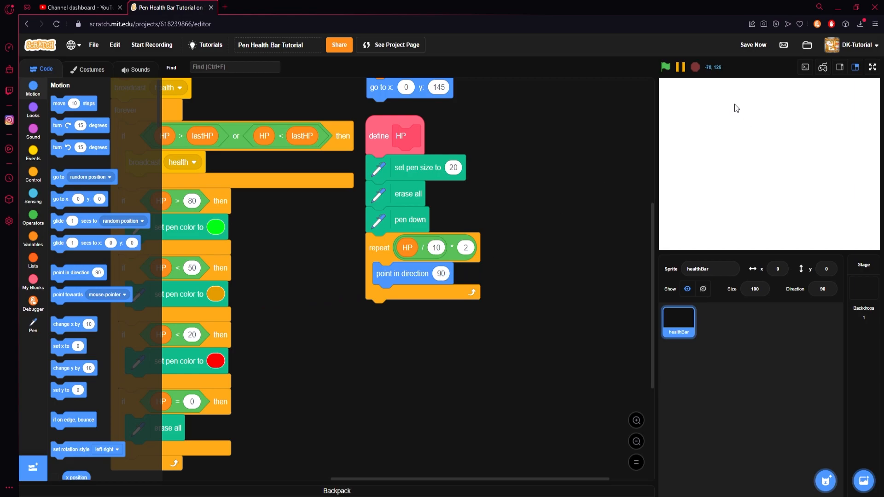
{"action": "mouse_move", "coordinate": [767, 163]}
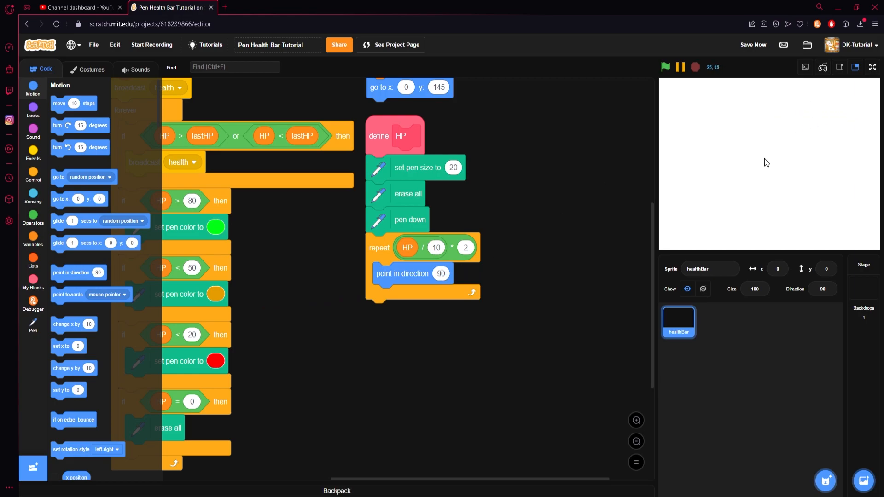
{"action": "left_click_drag", "start_coordinate": [74, 103], "coordinate": [399, 305]}
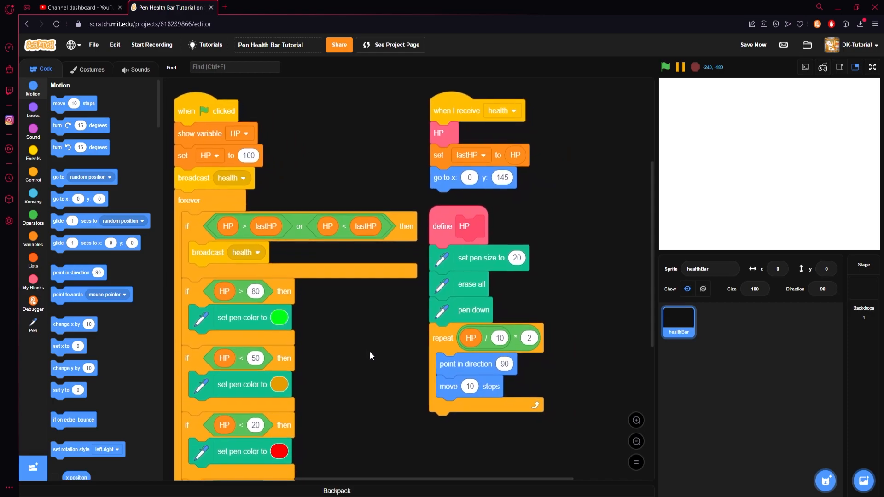
{"action": "mouse_move", "coordinate": [809, 109]}
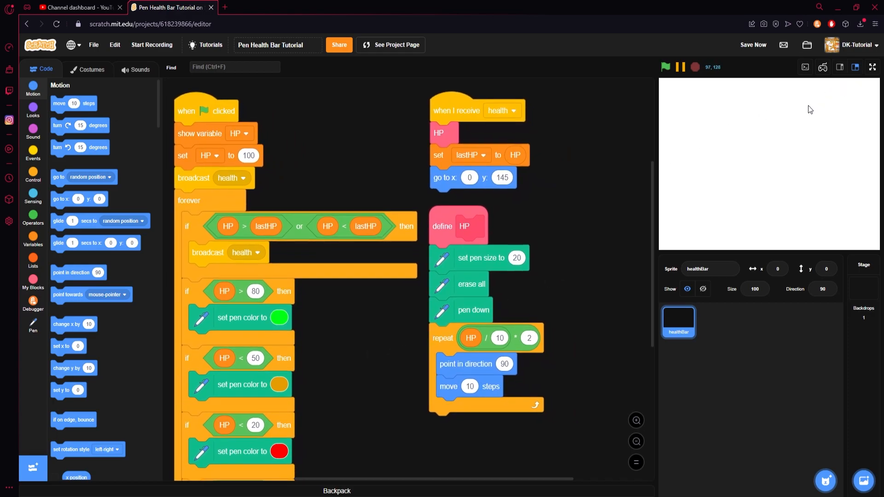
Test-run the project, move the HP monitor to stage centre and switch it to a slider
{"action": "left_click", "coordinate": [665, 67]}
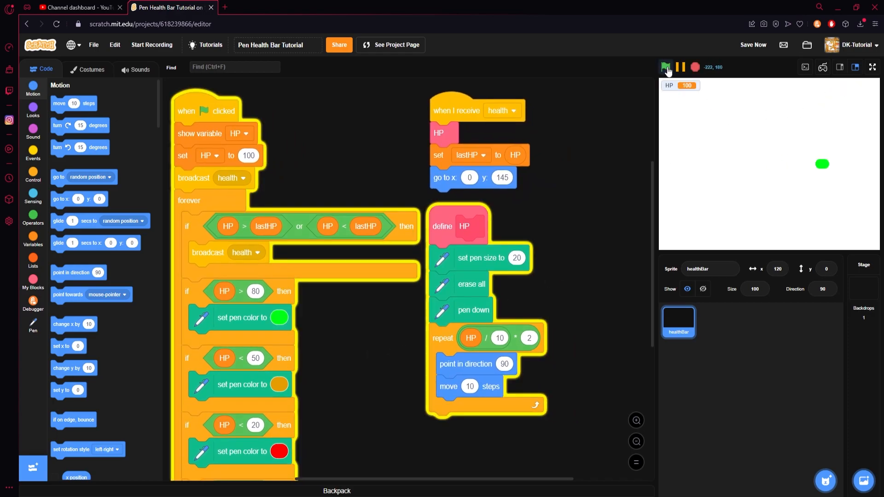
{"action": "left_click", "coordinate": [665, 66]}
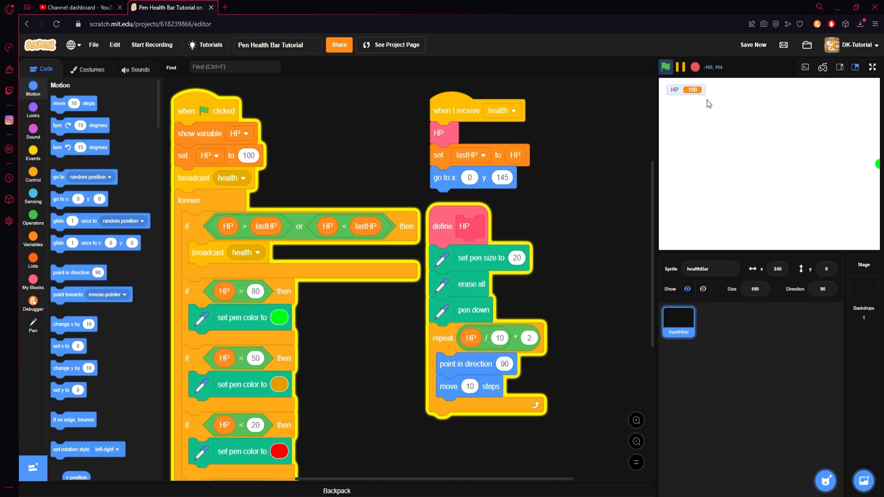
{"action": "left_click_drag", "start_coordinate": [684, 90], "coordinate": [770, 183]}
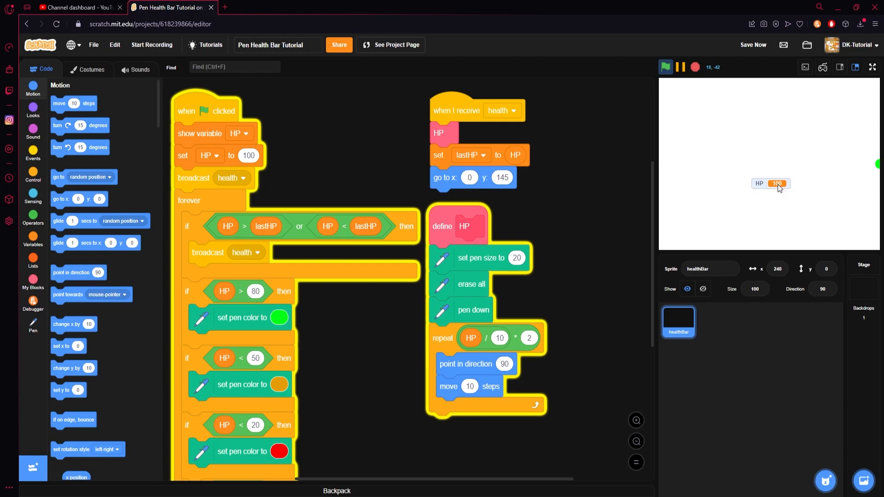
{"action": "right_click", "coordinate": [770, 184]}
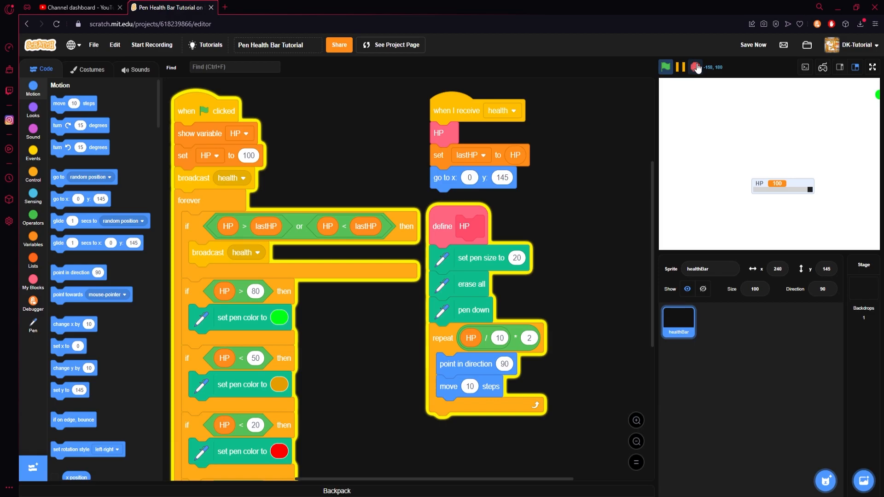
{"action": "left_click", "coordinate": [665, 67]}
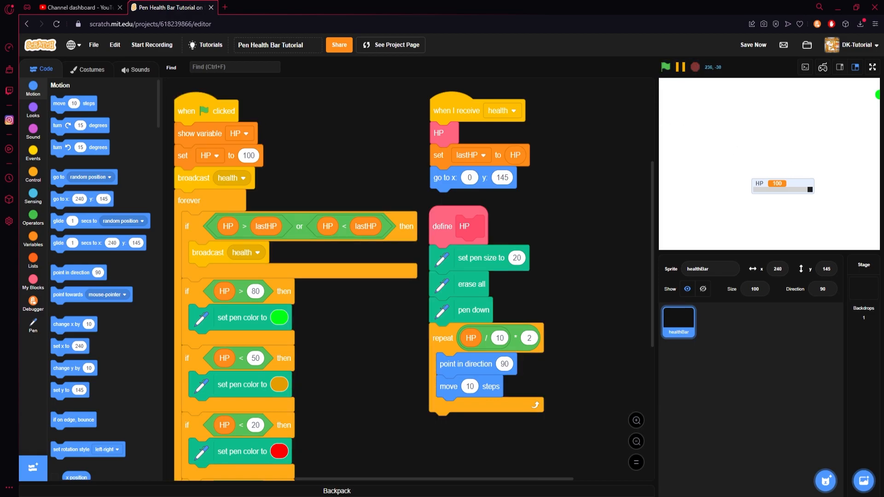
{"action": "left_click", "coordinate": [753, 44]}
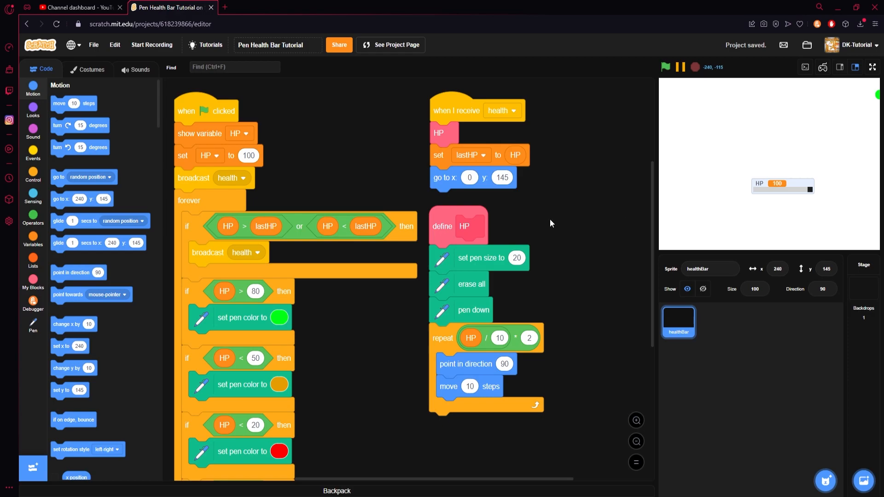
Edit the HP block definition to tick 'Run without screen refresh'
{"action": "right_click", "coordinate": [460, 226]}
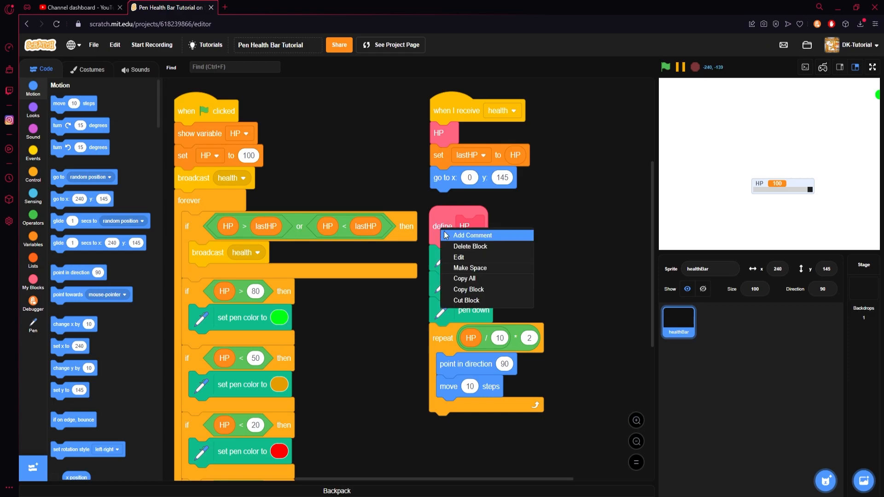
{"action": "left_click", "coordinate": [457, 257]}
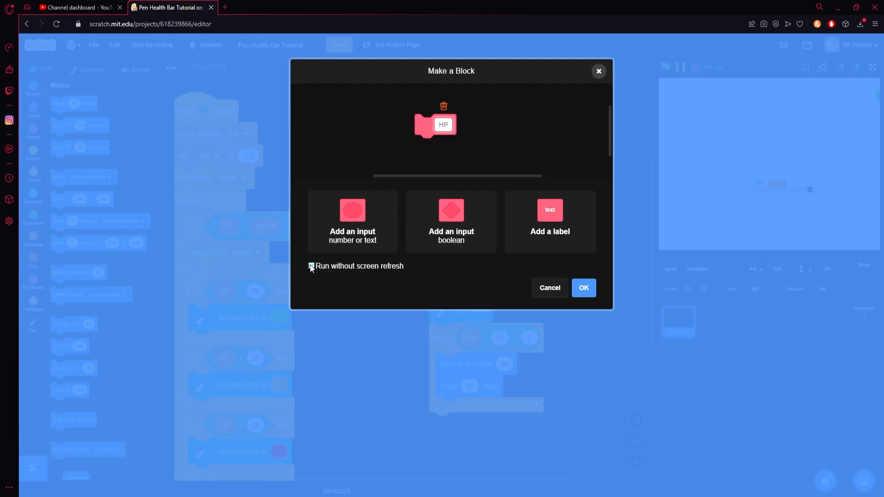
{"action": "left_click", "coordinate": [311, 265]}
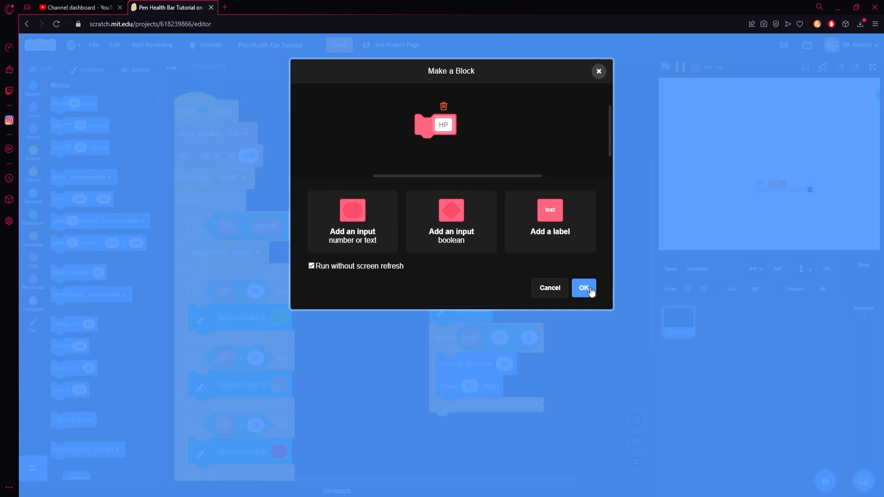
{"action": "left_click", "coordinate": [584, 287]}
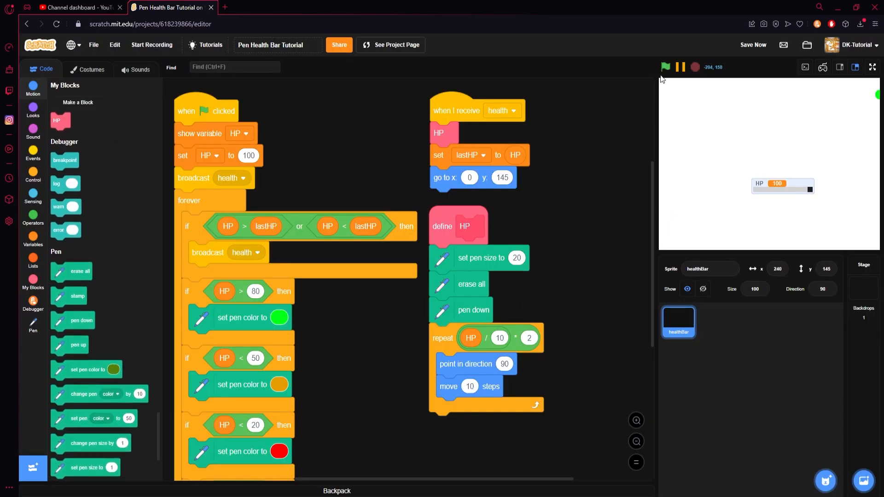
Run the project, change the bar's starting go to x to -100 and nudge the HP slider
{"action": "left_click", "coordinate": [665, 67]}
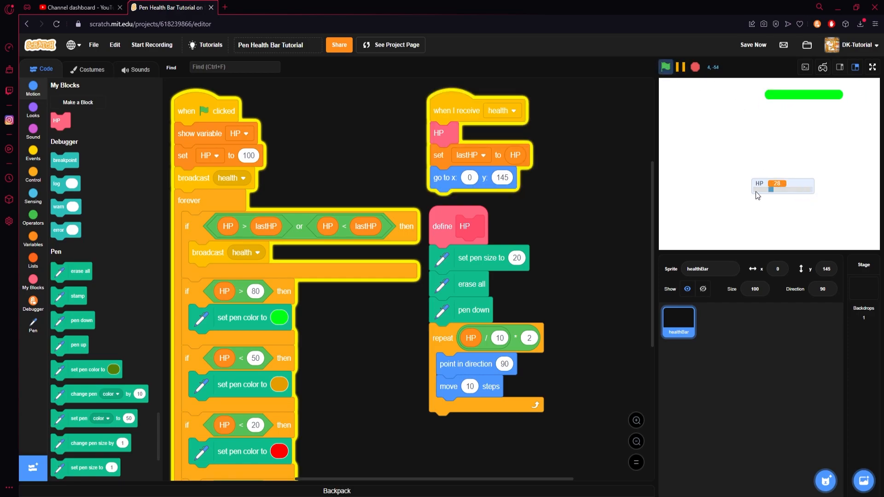
{"action": "left_click", "coordinate": [665, 67]}
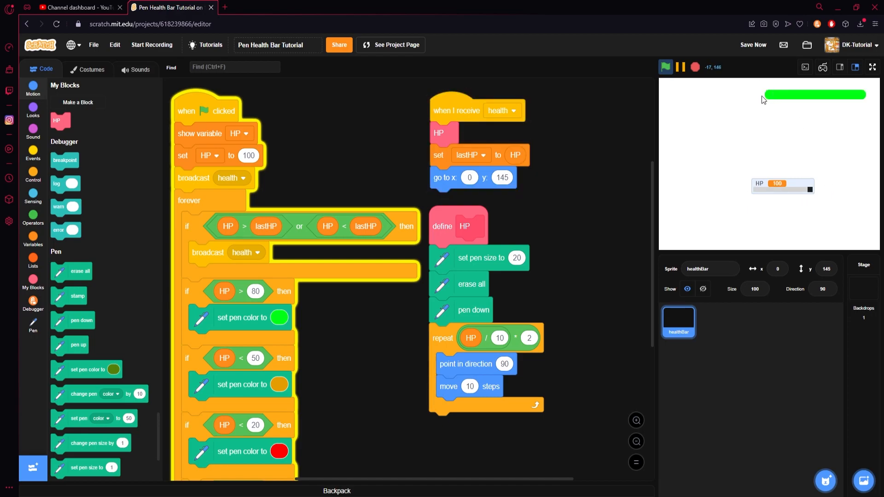
{"action": "mouse_move", "coordinate": [770, 98]}
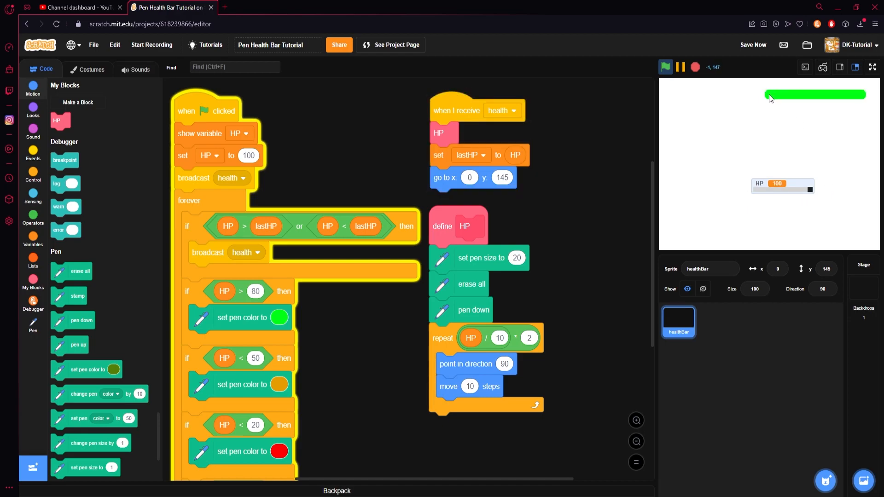
{"action": "mouse_move", "coordinate": [719, 98]}
{"action": "type", "text": "-112"}
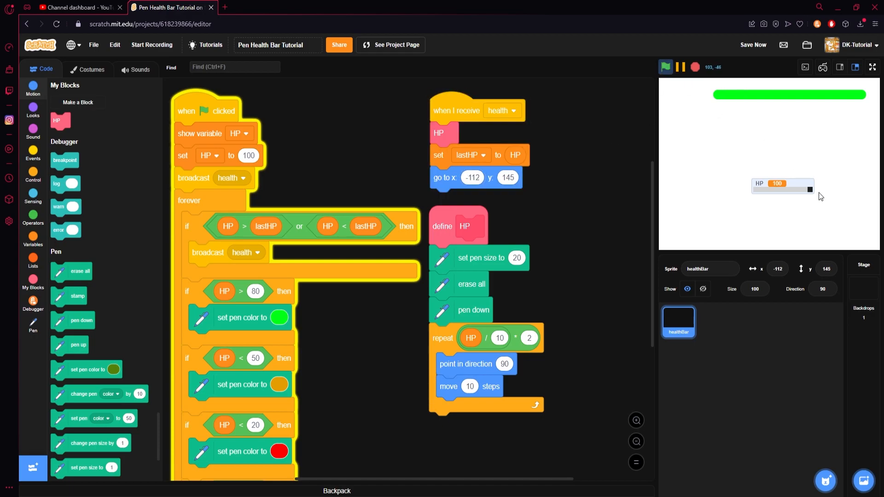
{"action": "mouse_move", "coordinate": [755, 114]}
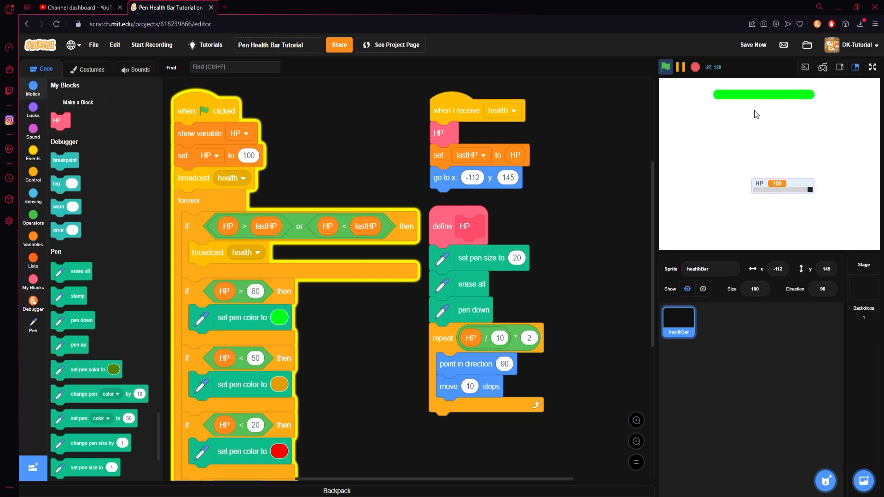
{"action": "left_click", "coordinate": [472, 177]}
{"action": "type", "text": "-100"}
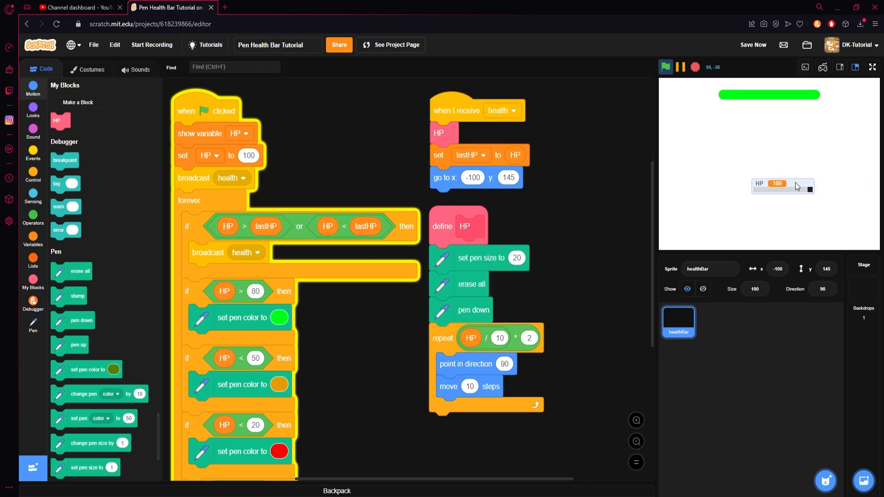
{"action": "left_click_drag", "start_coordinate": [797, 187], "coordinate": [784, 169]}
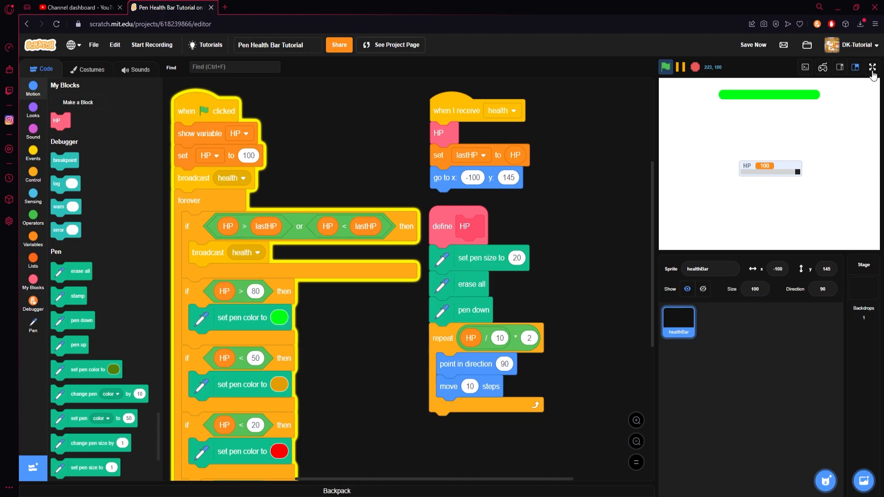
View the stage full screen and slide HP to 27, 0 and 89 to check the bar's colour and size
{"action": "left_click", "coordinate": [872, 68]}
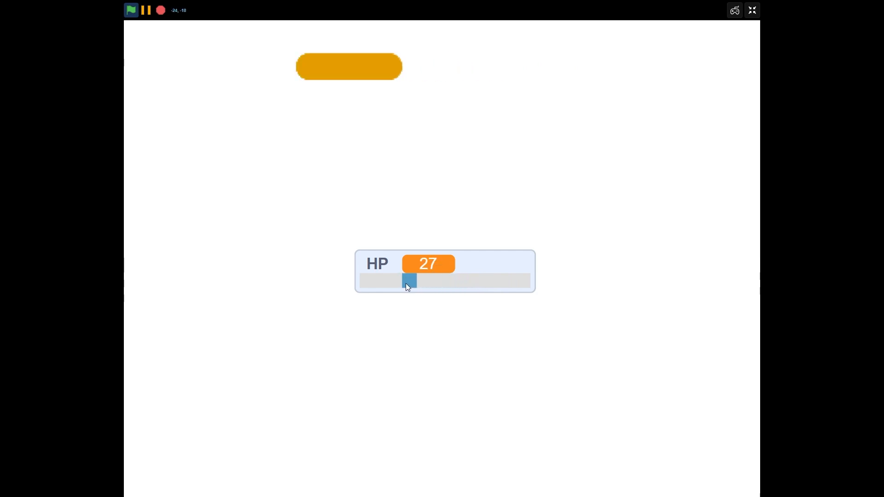
{"action": "left_click_drag", "start_coordinate": [409, 282], "coordinate": [489, 282]}
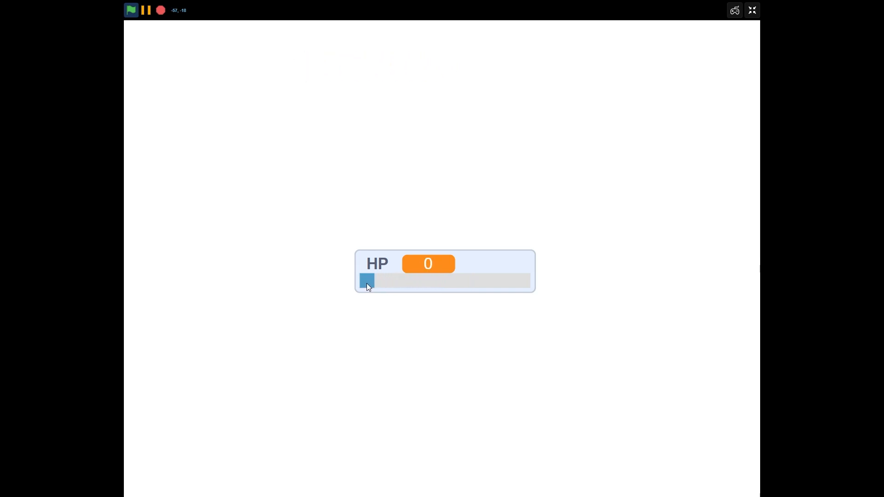
{"action": "left_click_drag", "start_coordinate": [367, 280], "coordinate": [522, 281]}
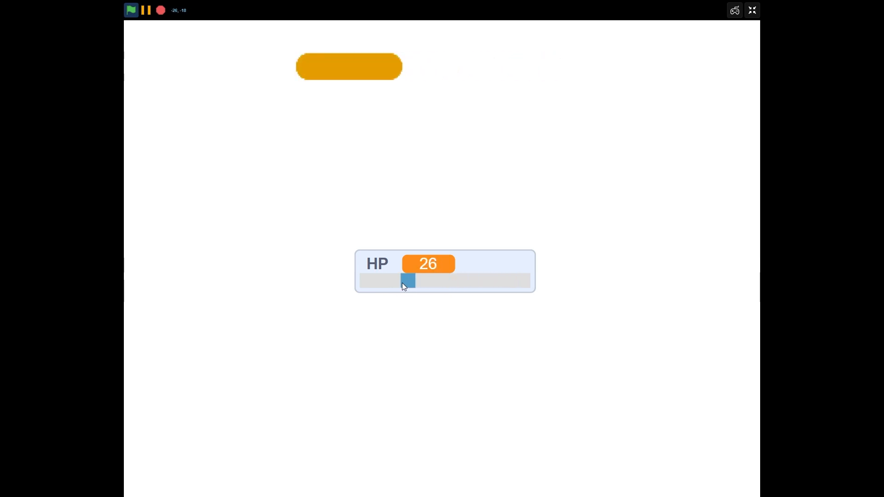
{"action": "left_click_drag", "start_coordinate": [407, 280], "coordinate": [506, 281]}
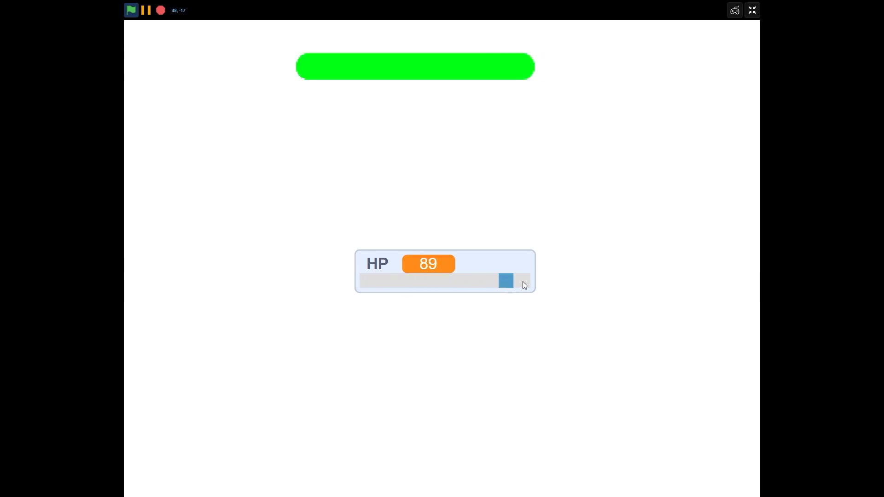